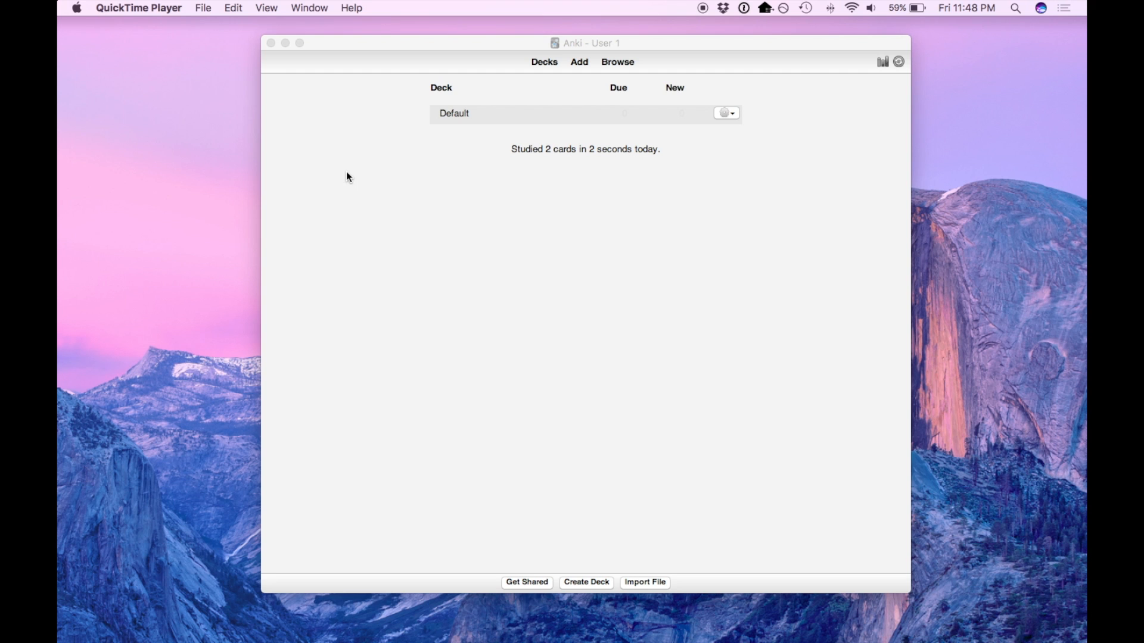
Open the Add window for a new Basic note in the Default deck.
click(578, 61)
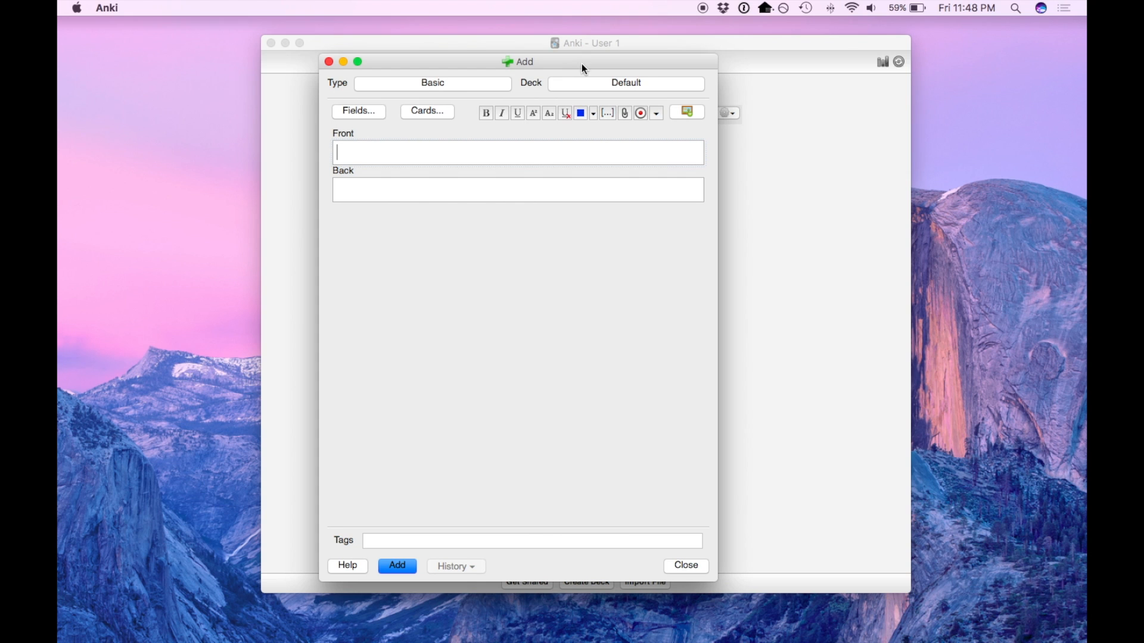
mouse_move(431, 86)
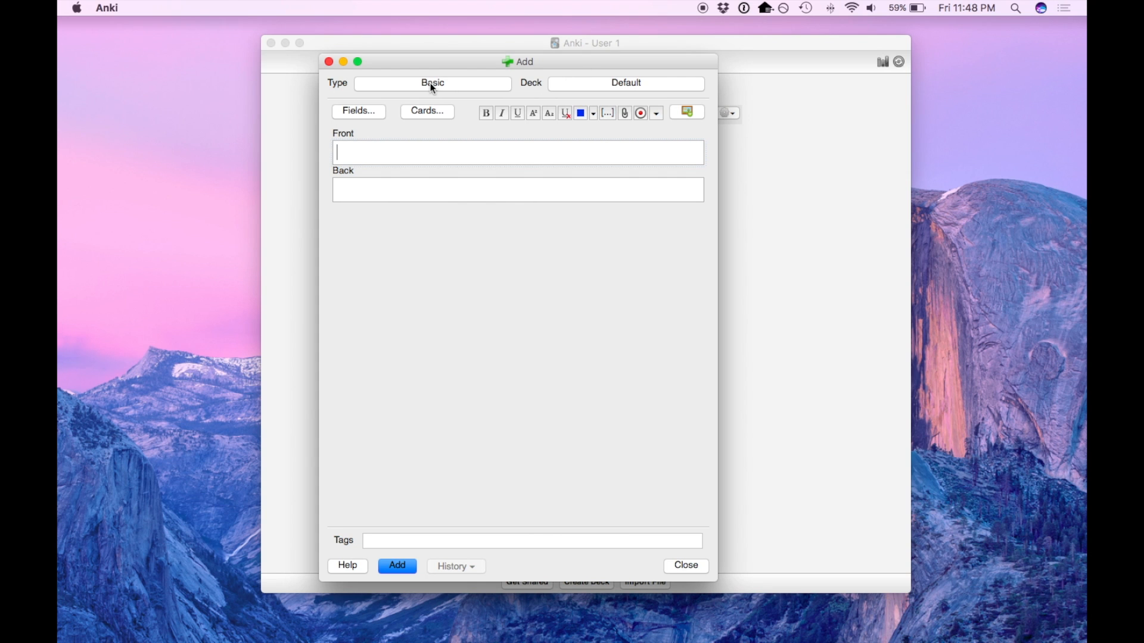
mouse_move(432, 82)
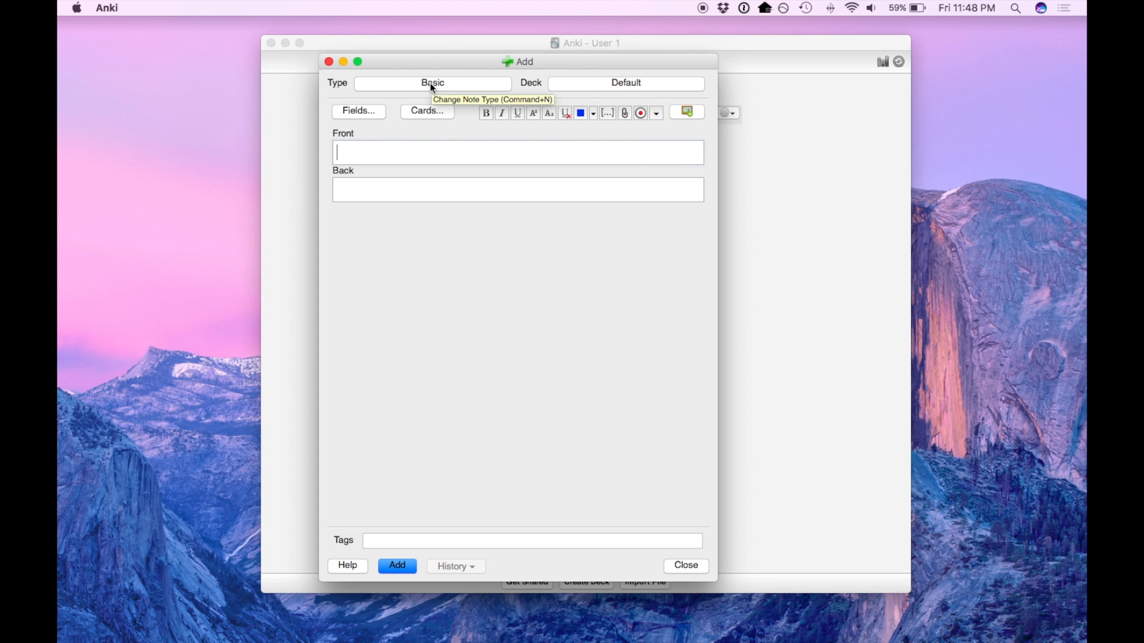
Create a note type named '10 Questions' and select it for the new note.
click(432, 83)
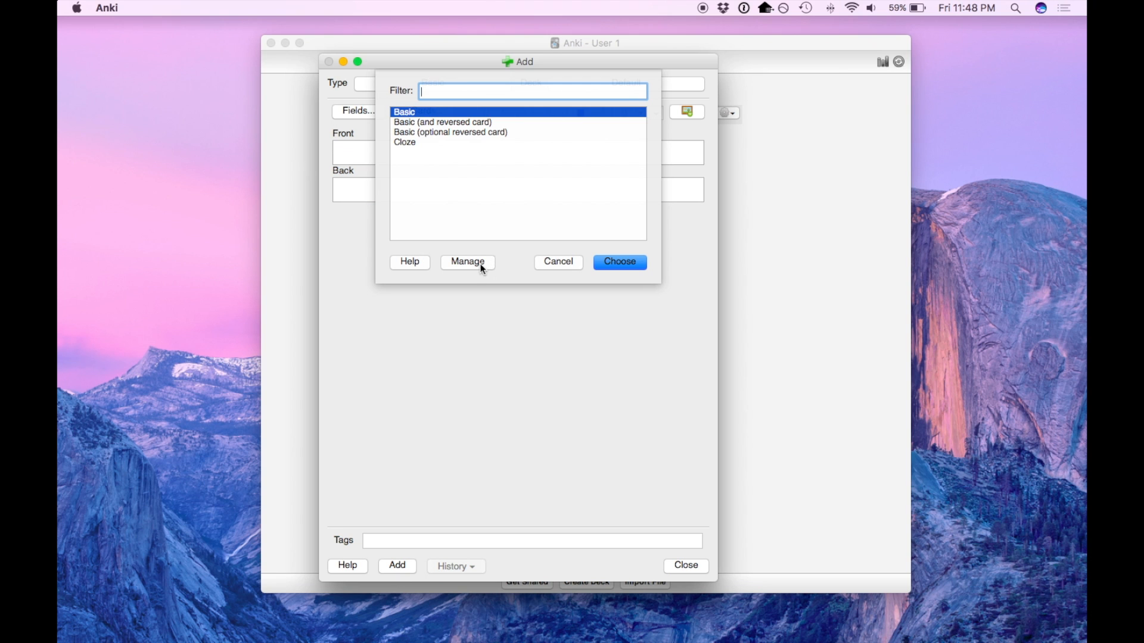
click(467, 261)
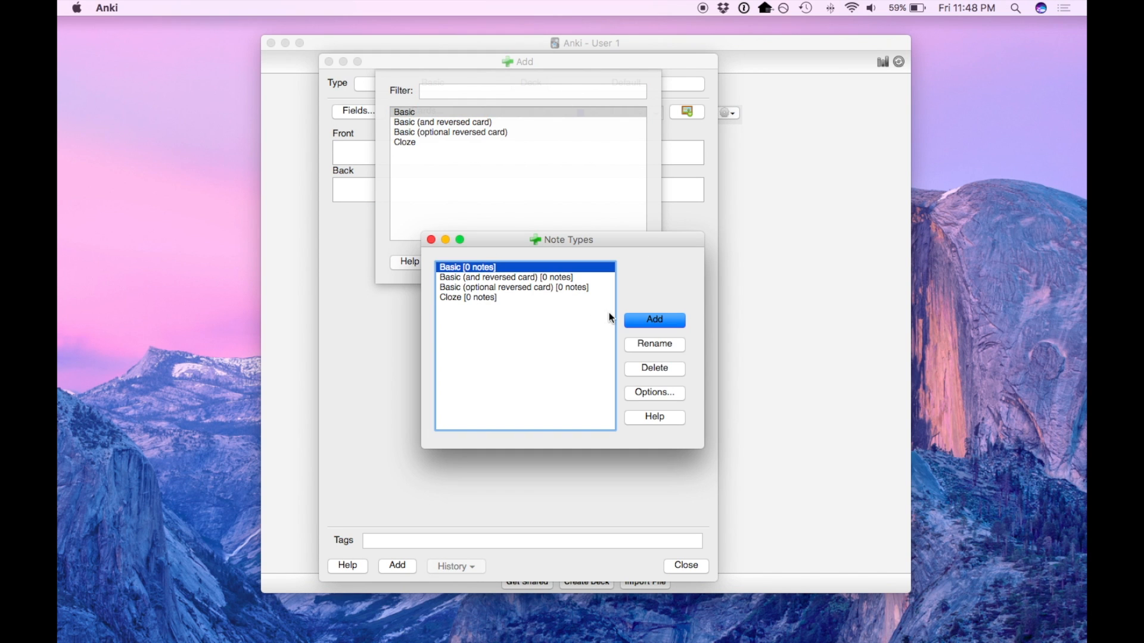
click(653, 320)
text(10 Questions)
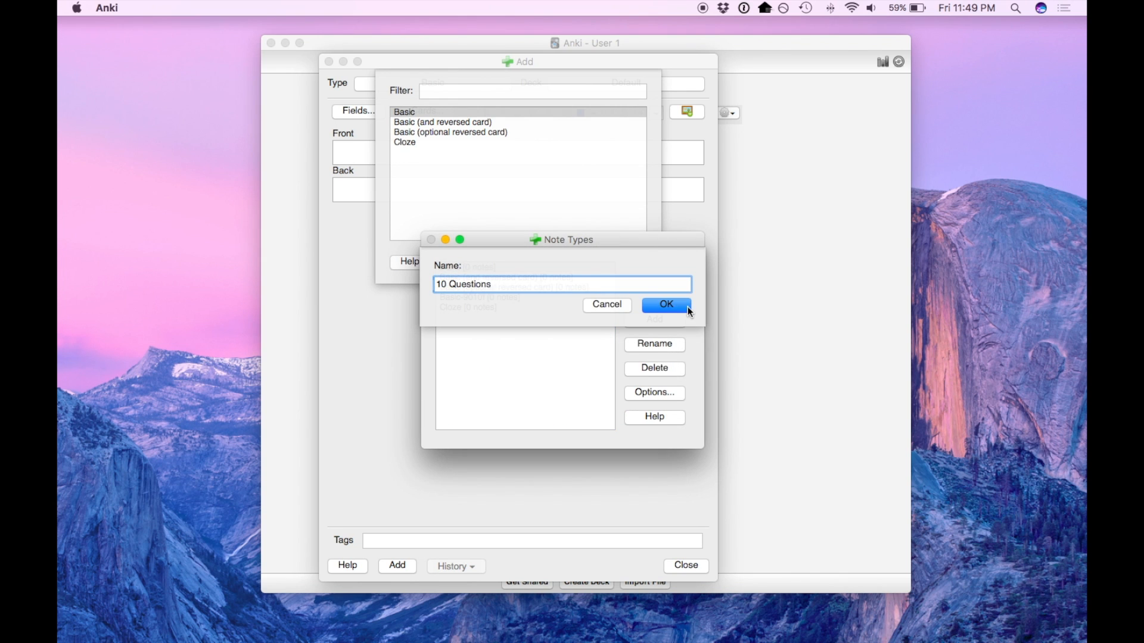
click(665, 305)
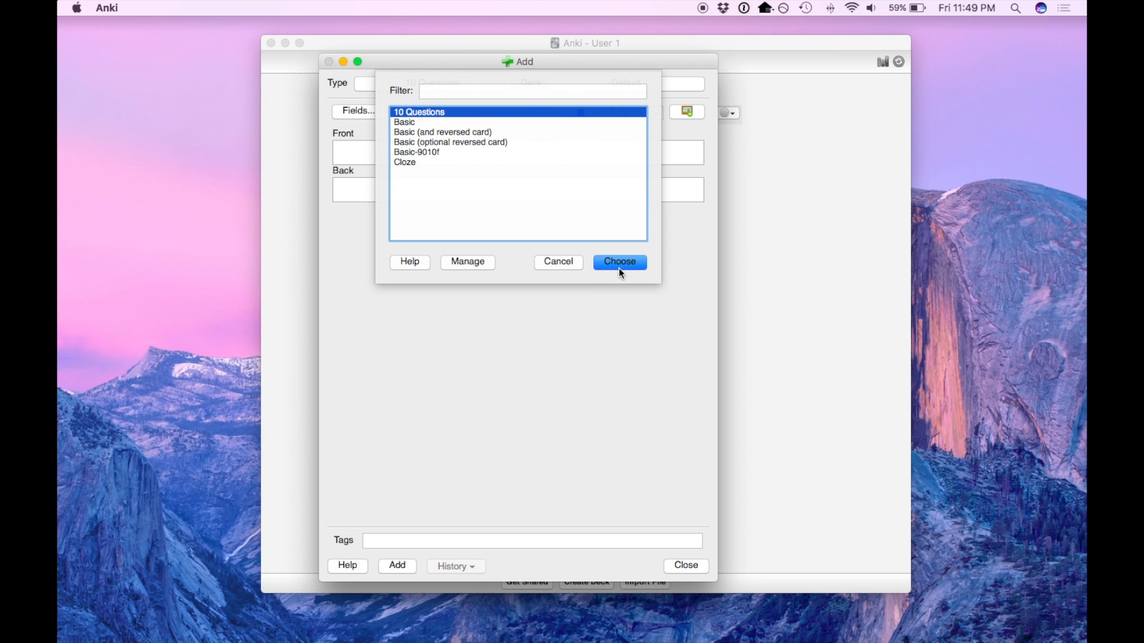
click(619, 260)
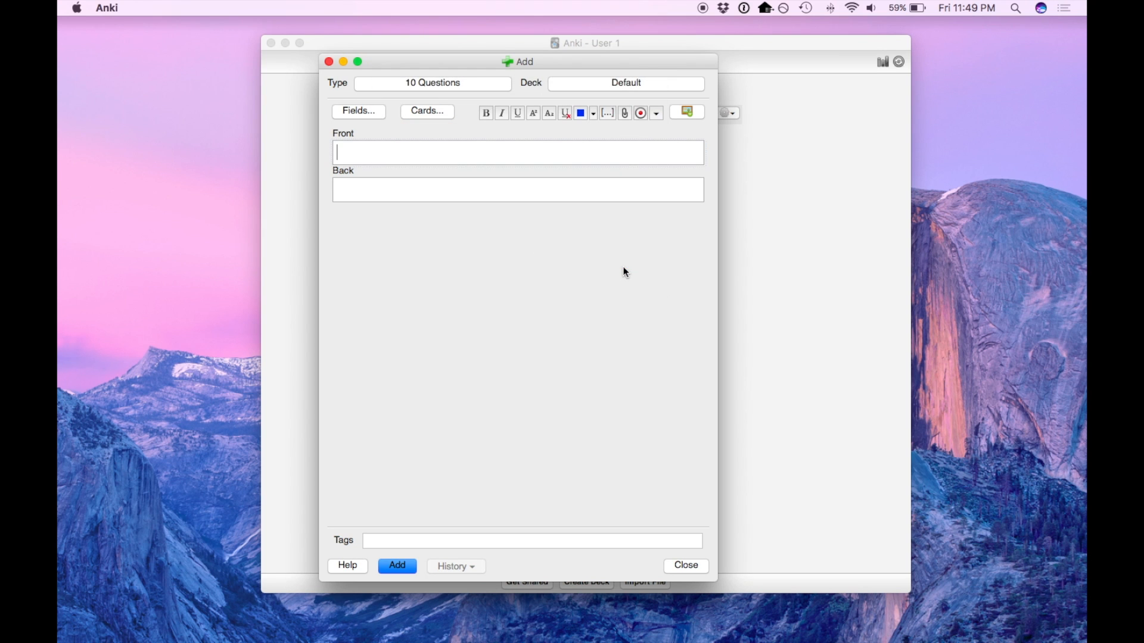
mouse_move(443, 149)
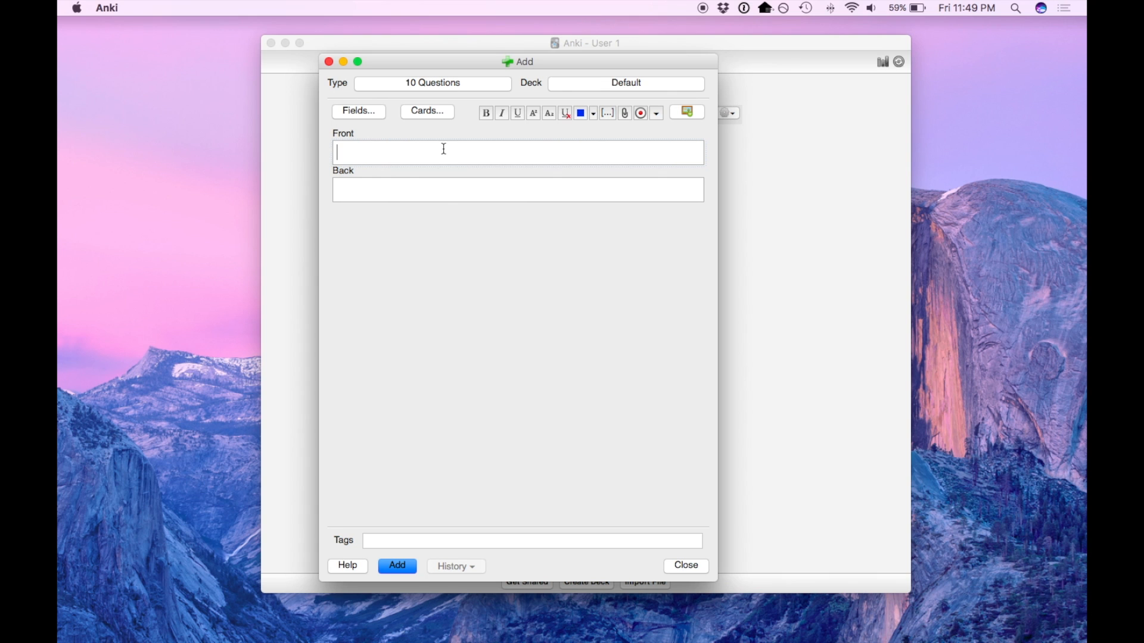
Rename the Front and Back fields of 10 Questions to A and Q1.
click(358, 111)
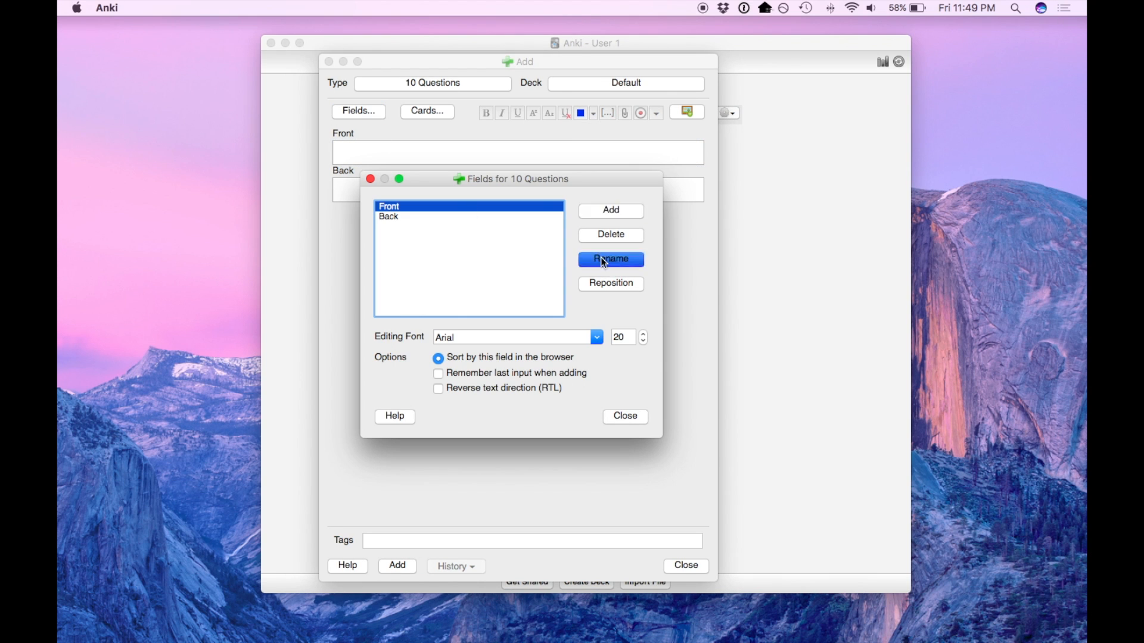
click(610, 259)
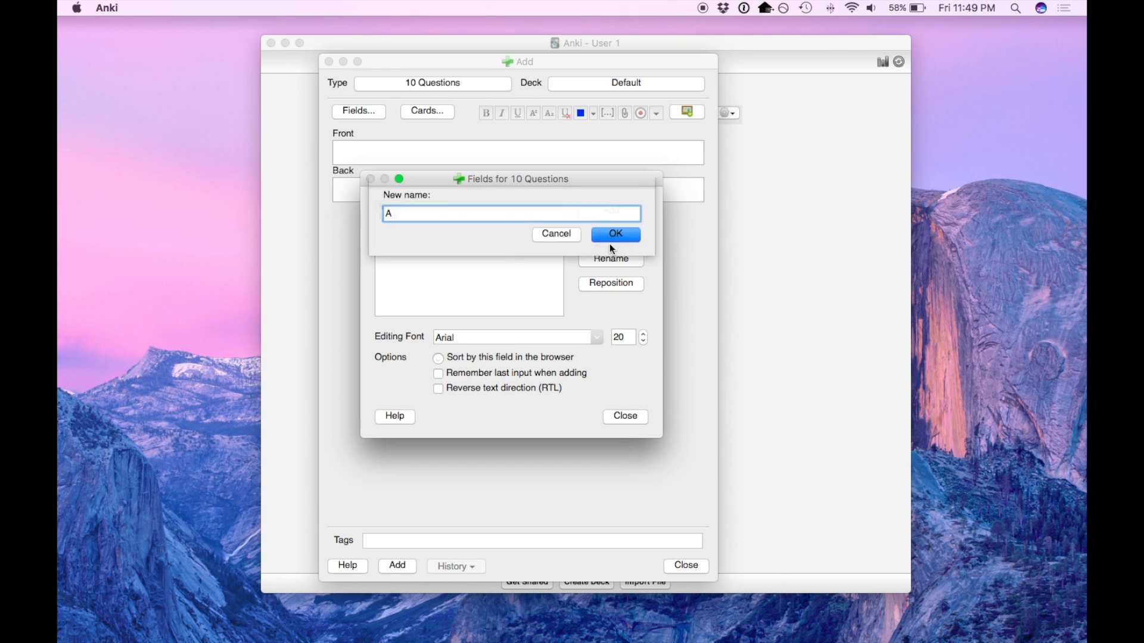
click(614, 234)
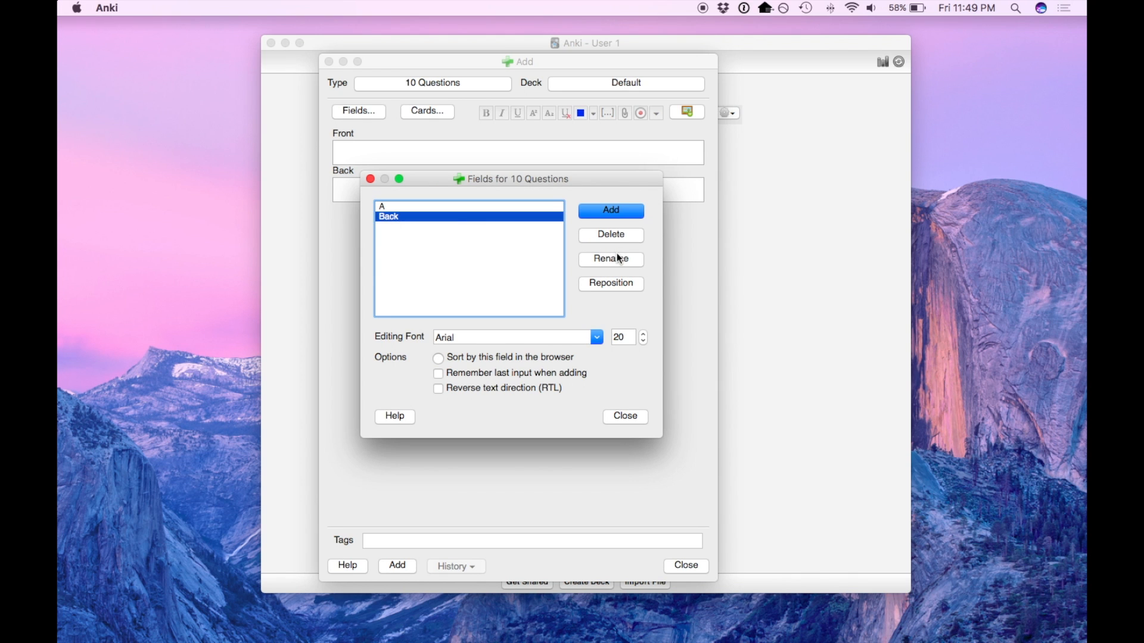
click(610, 259)
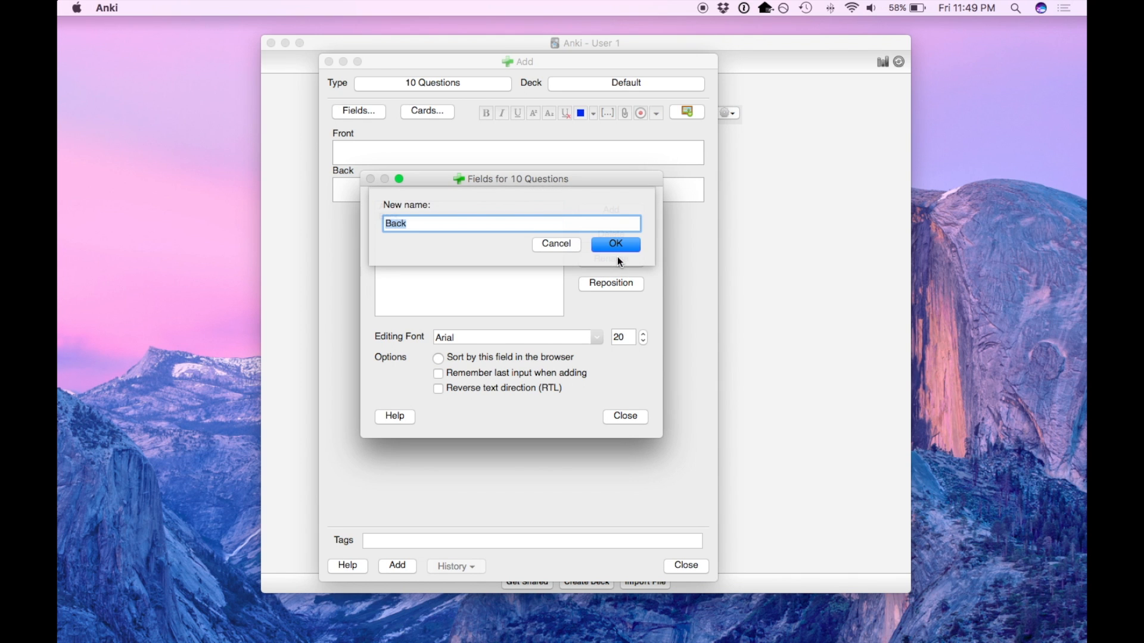
text(Q1)
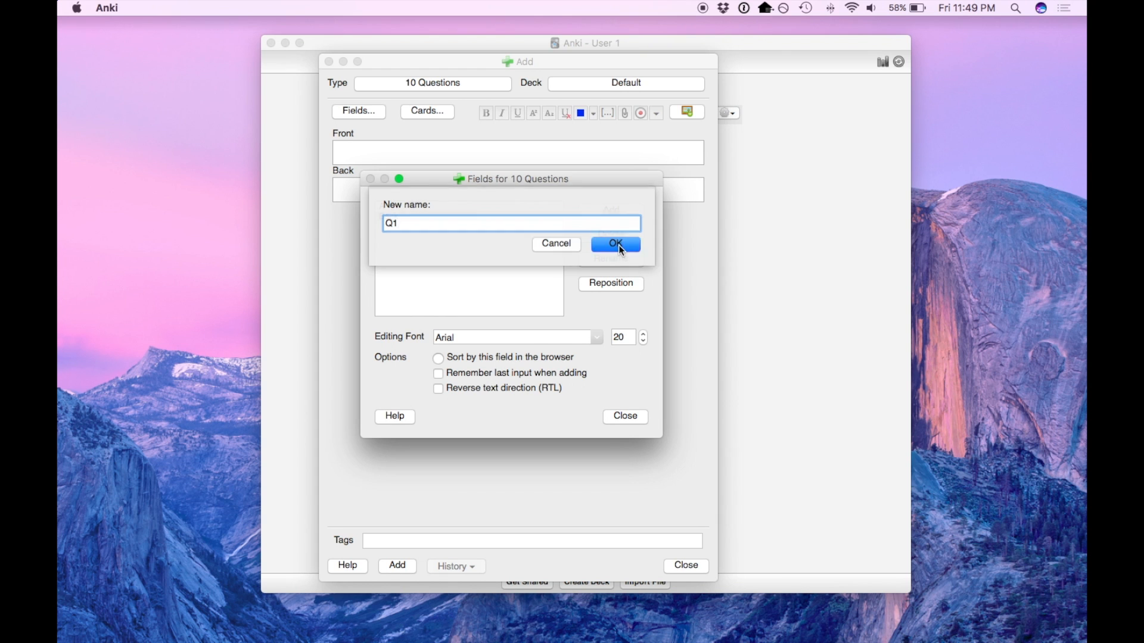
click(614, 243)
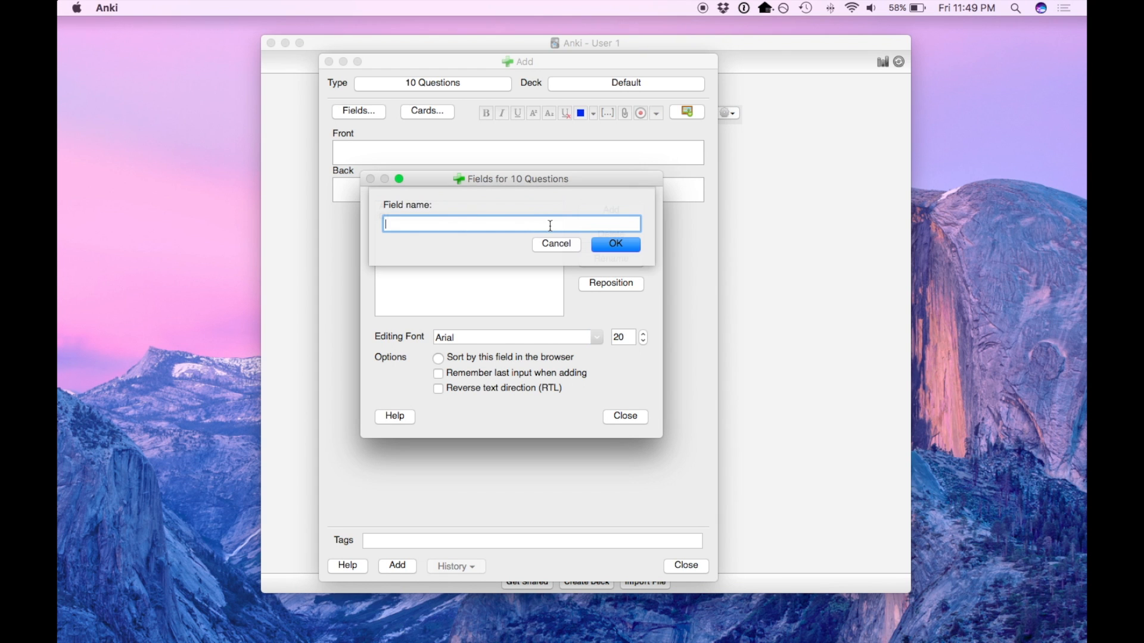
Add the question fields Q2 through Q10.
click(614, 243)
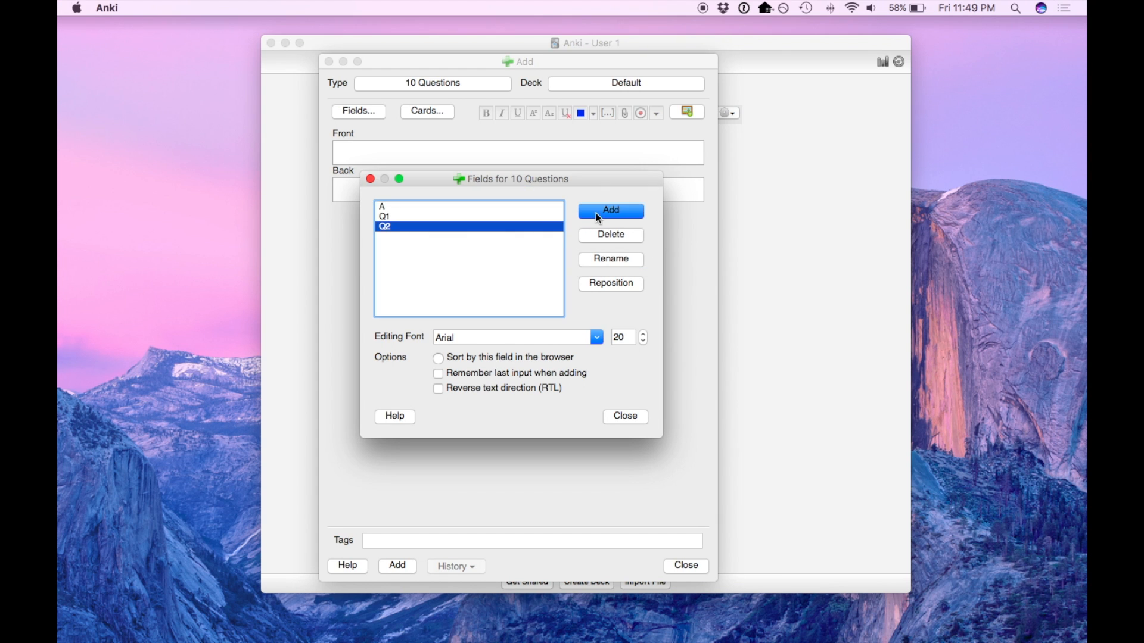
click(610, 210)
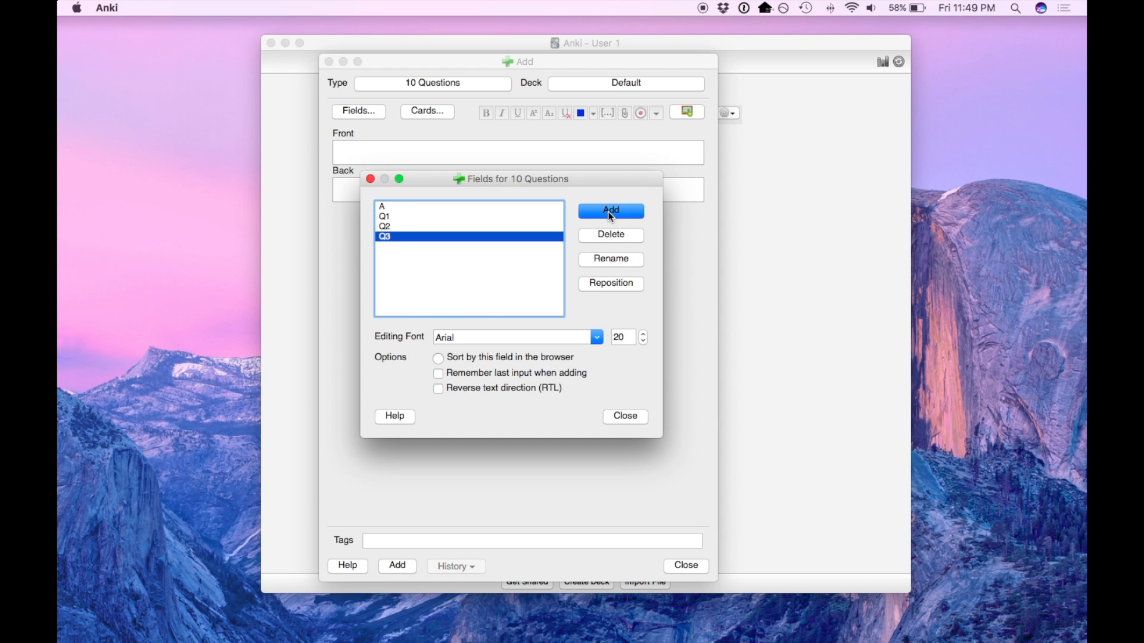
click(610, 211)
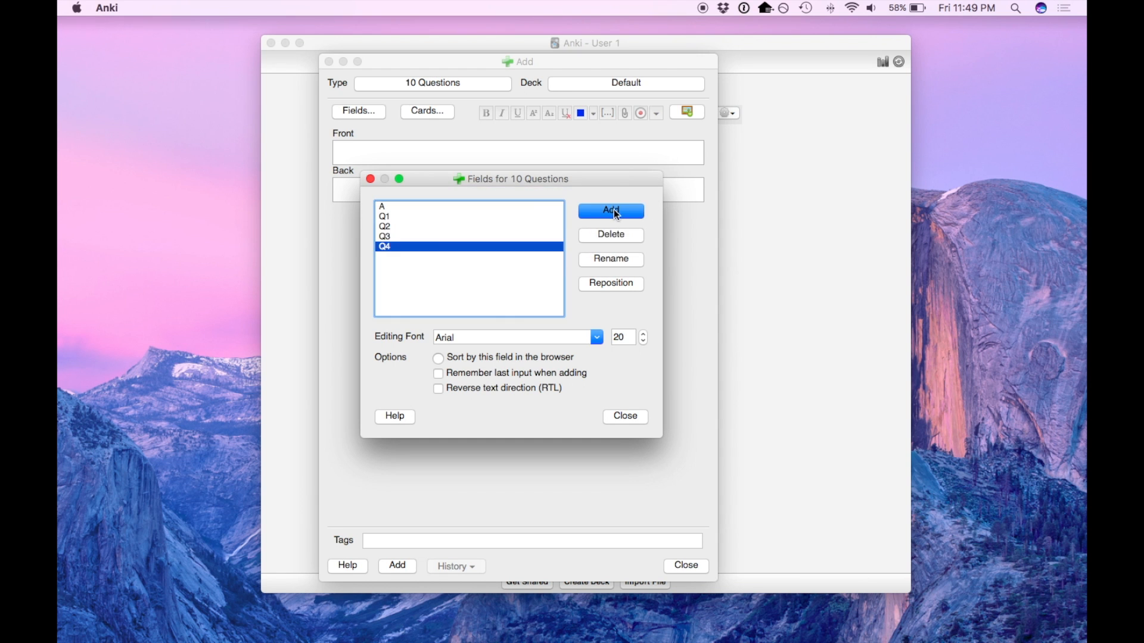
click(610, 211)
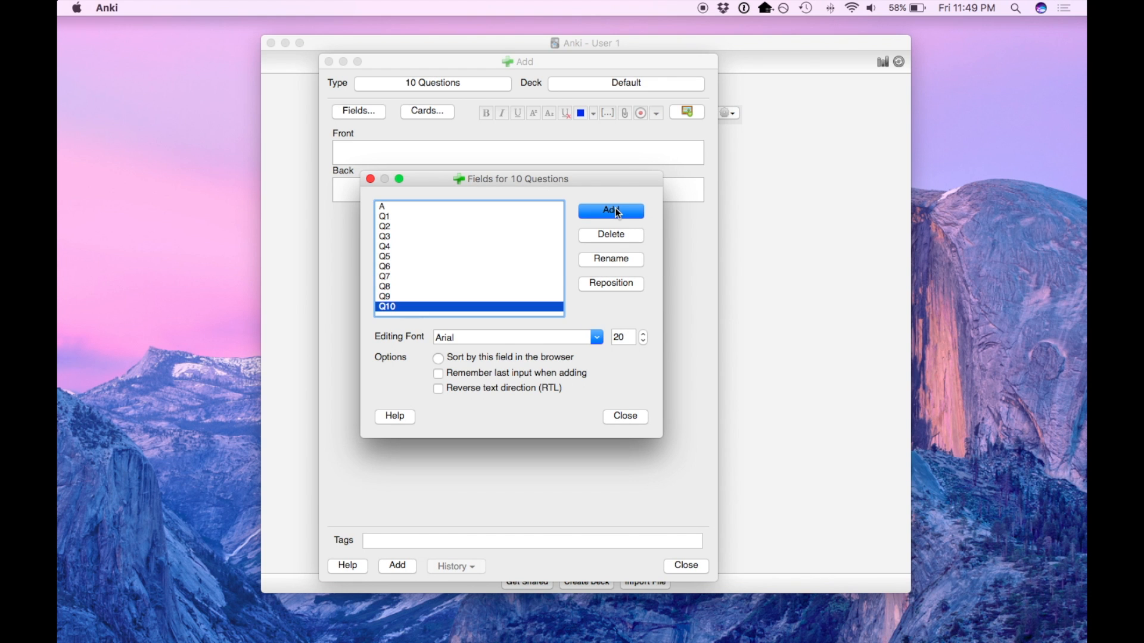
click(624, 415)
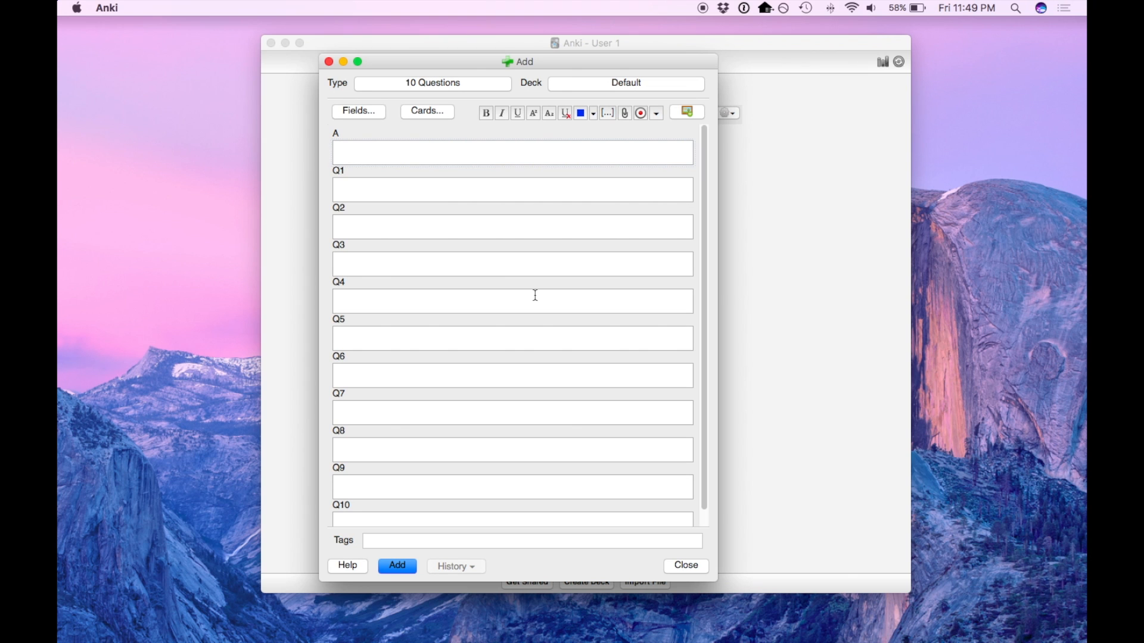
Swap Card 1's front and back, then add Cards 2 and 3 showing {{Q2}} and {{Q3}}.
click(426, 110)
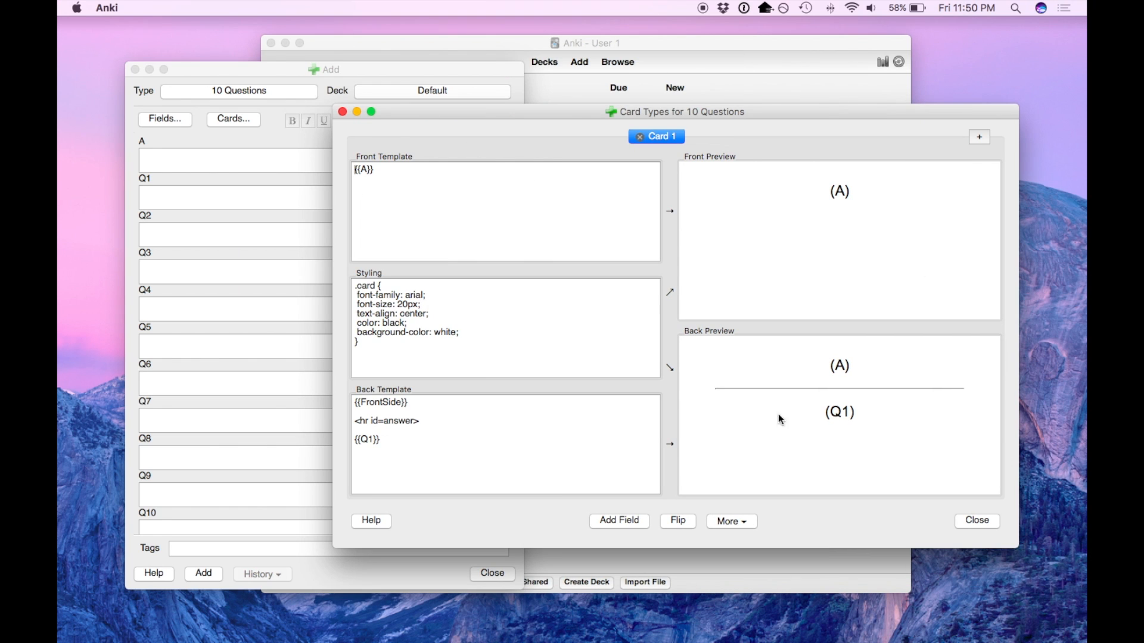
mouse_move(172, 195)
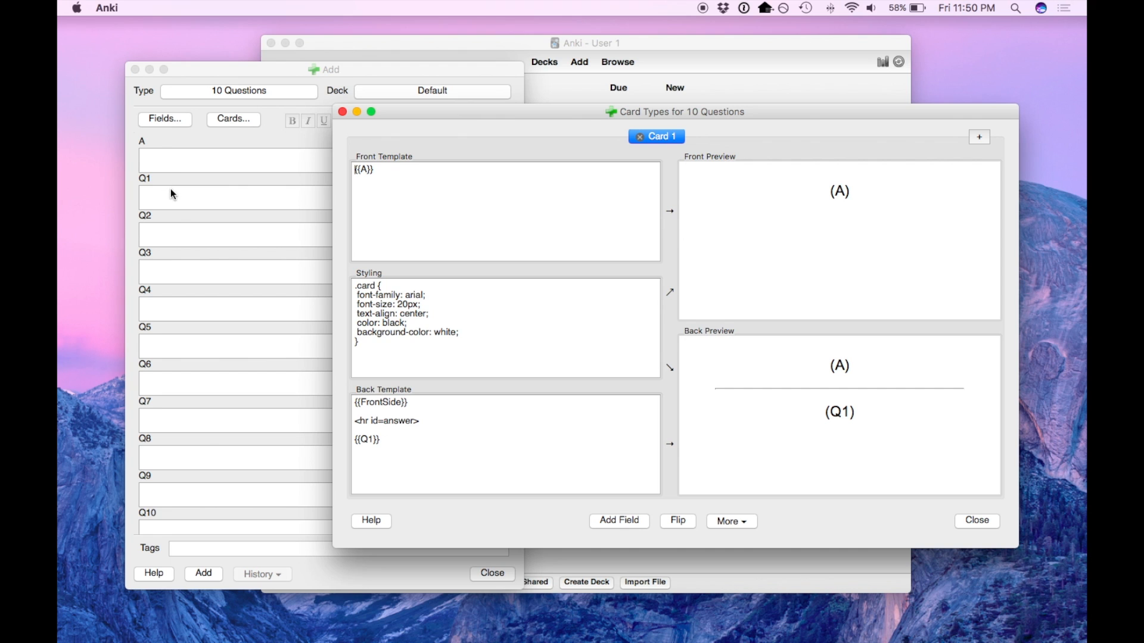
mouse_move(175, 360)
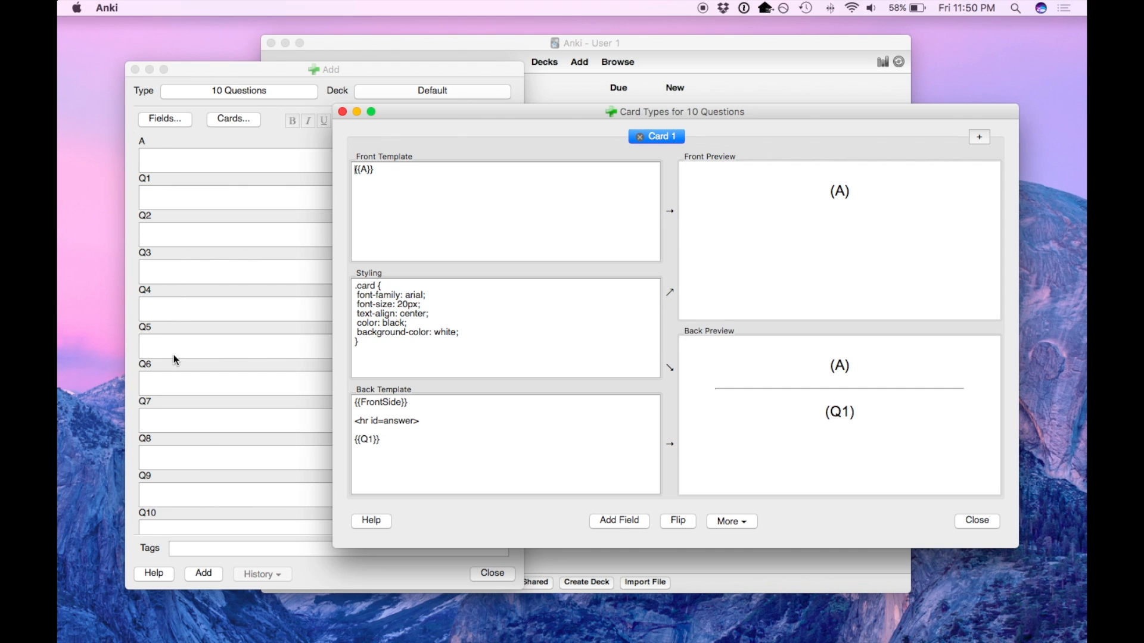
mouse_move(153, 157)
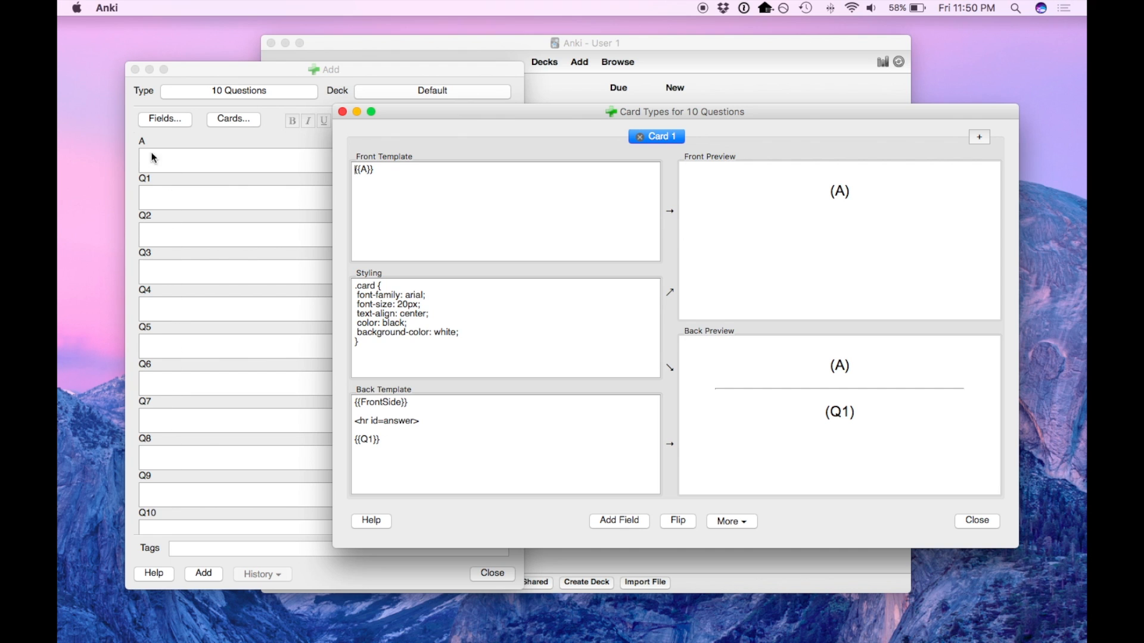
mouse_move(159, 172)
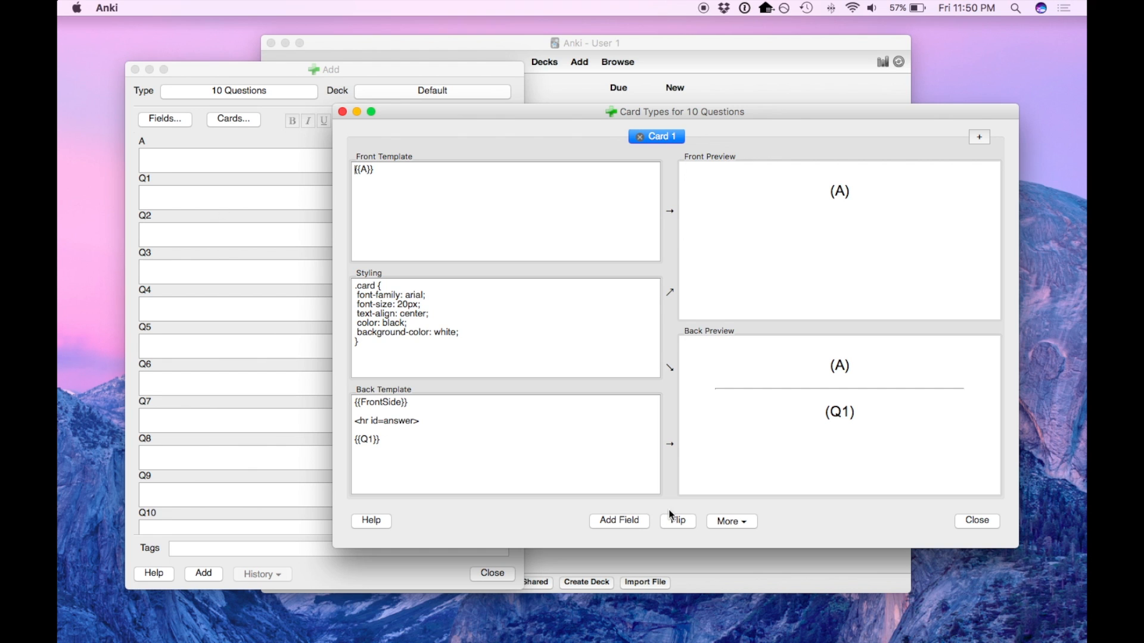
click(675, 521)
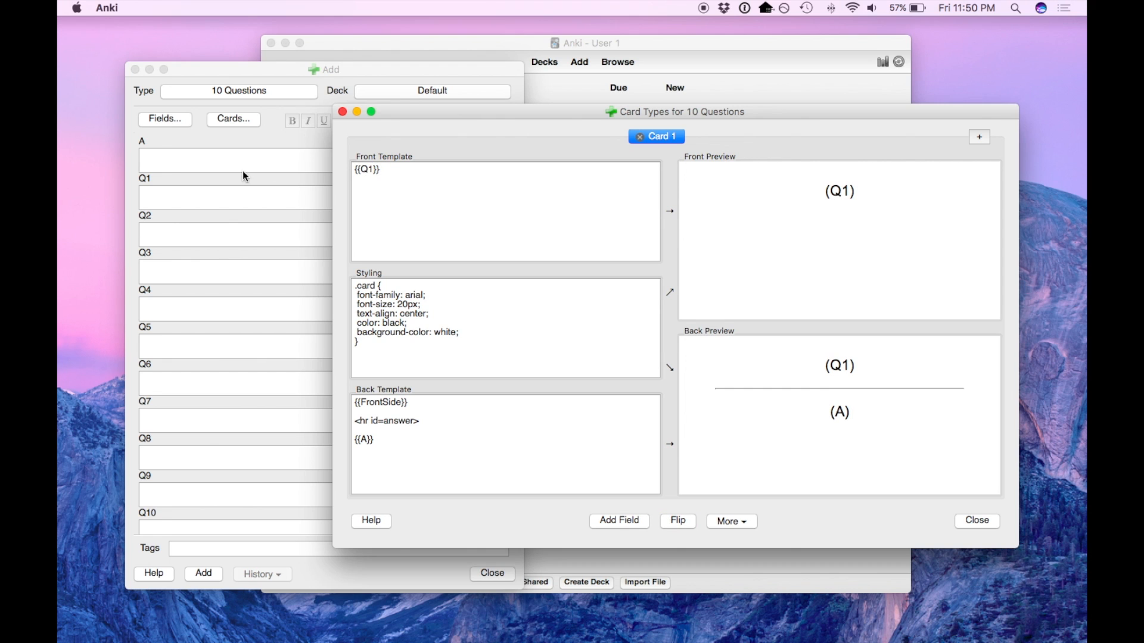
mouse_move(978, 137)
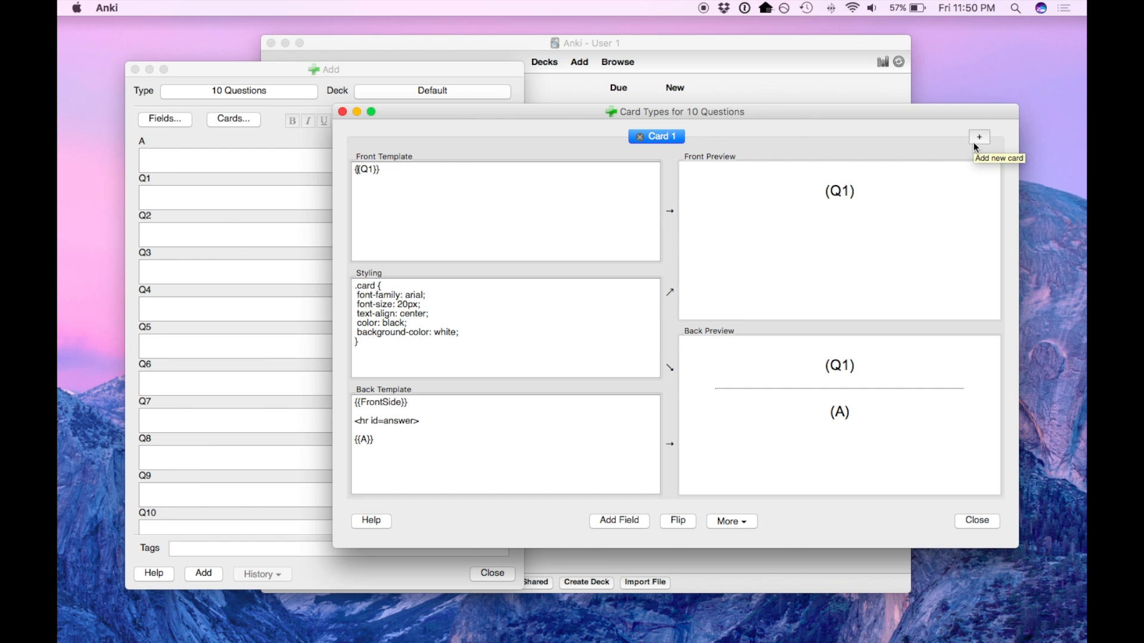
click(978, 137)
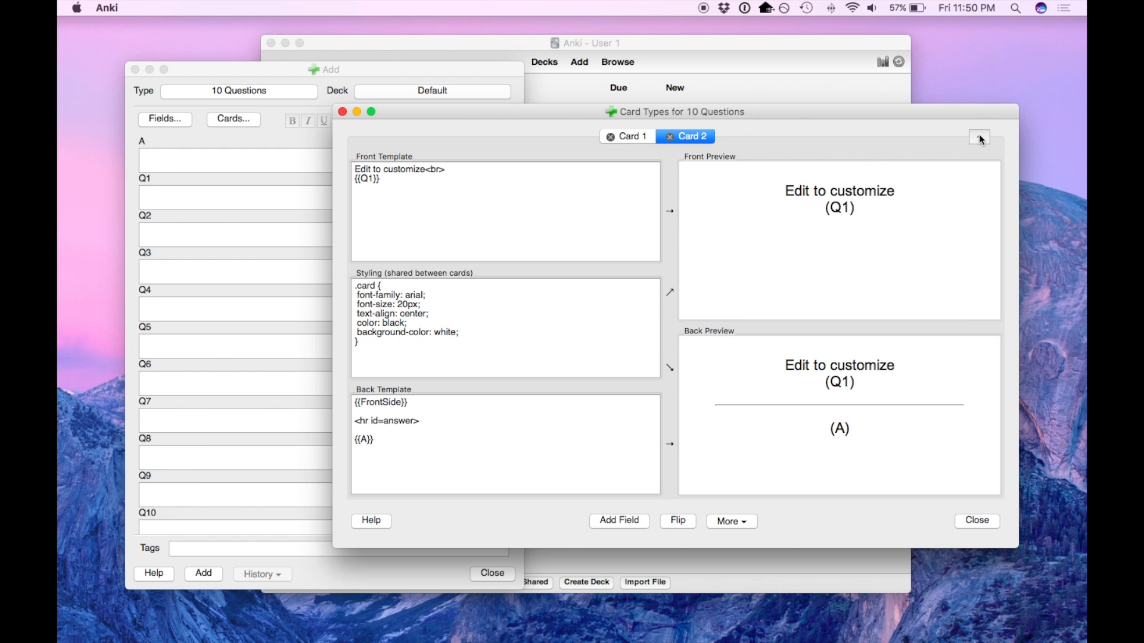
text({{Q2}})
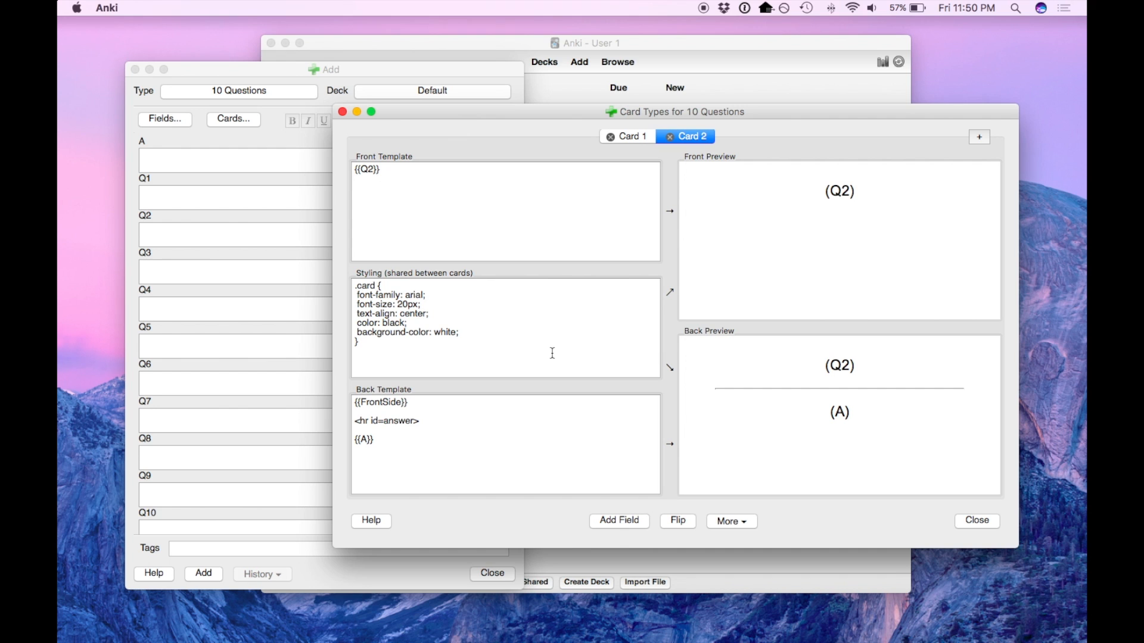
click(978, 137)
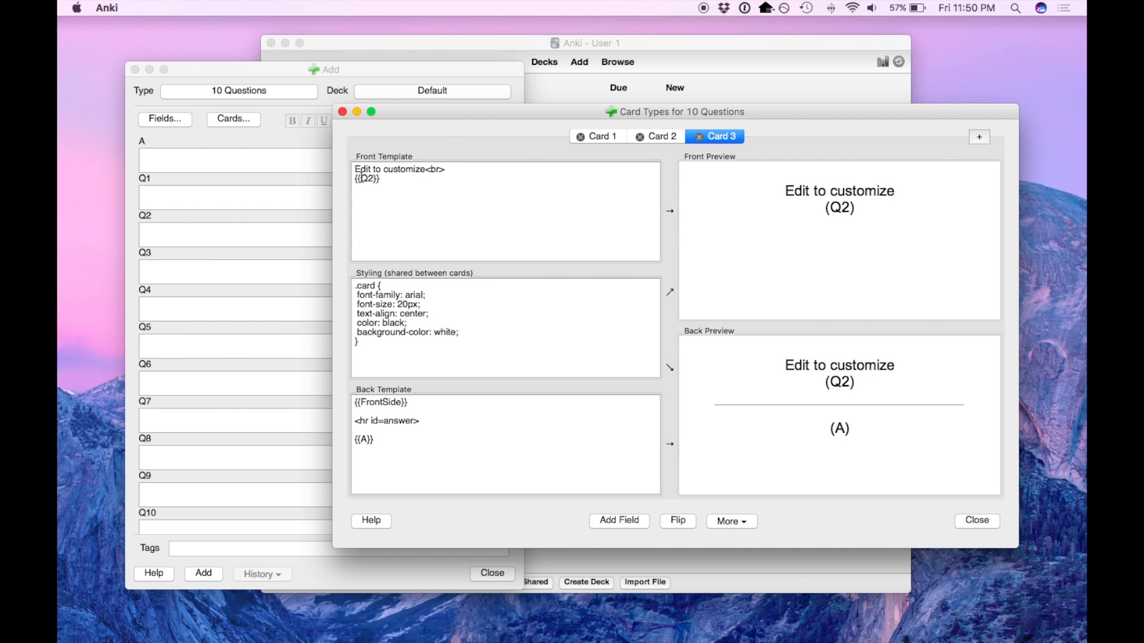
text(3)
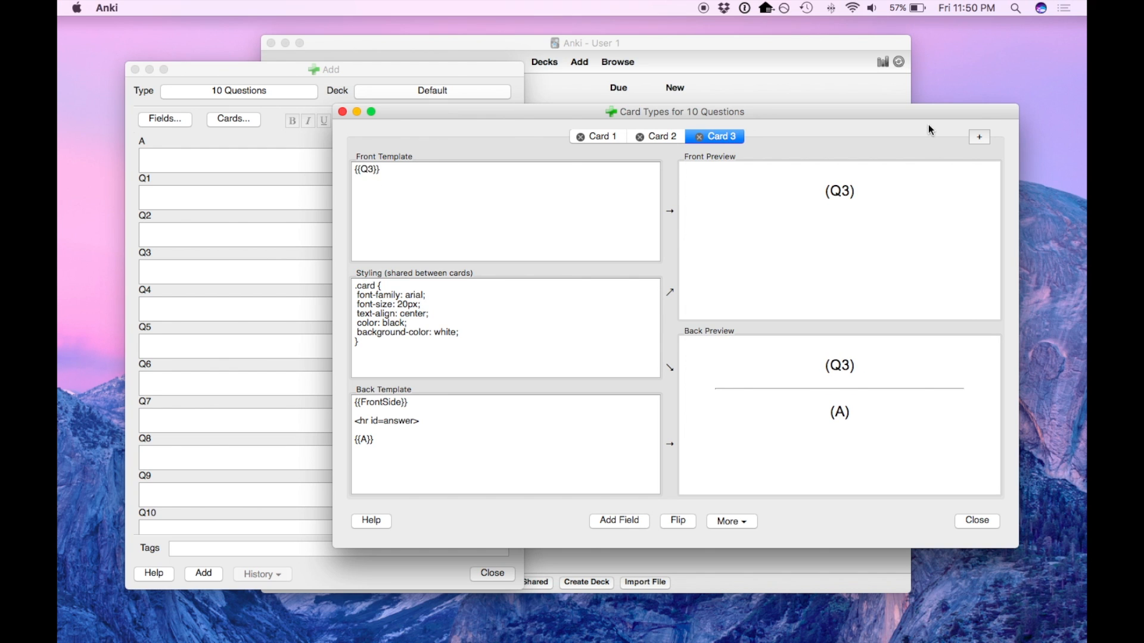
Add further card types with fronts {{Q4}} onward, up to Card 8.
click(979, 136)
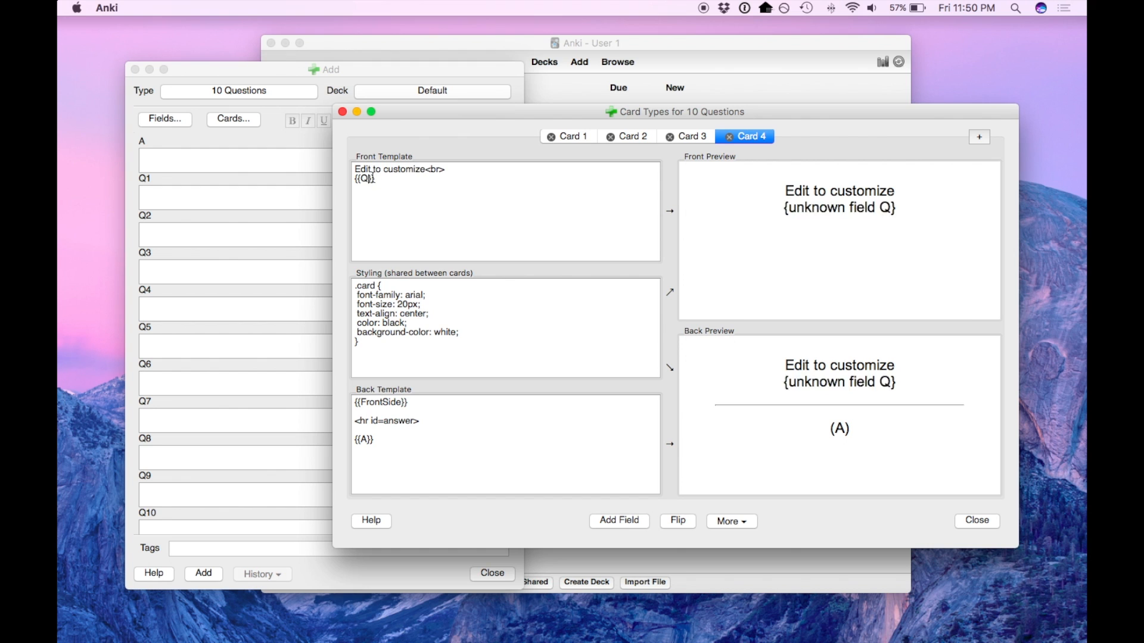
text({{Q4}})
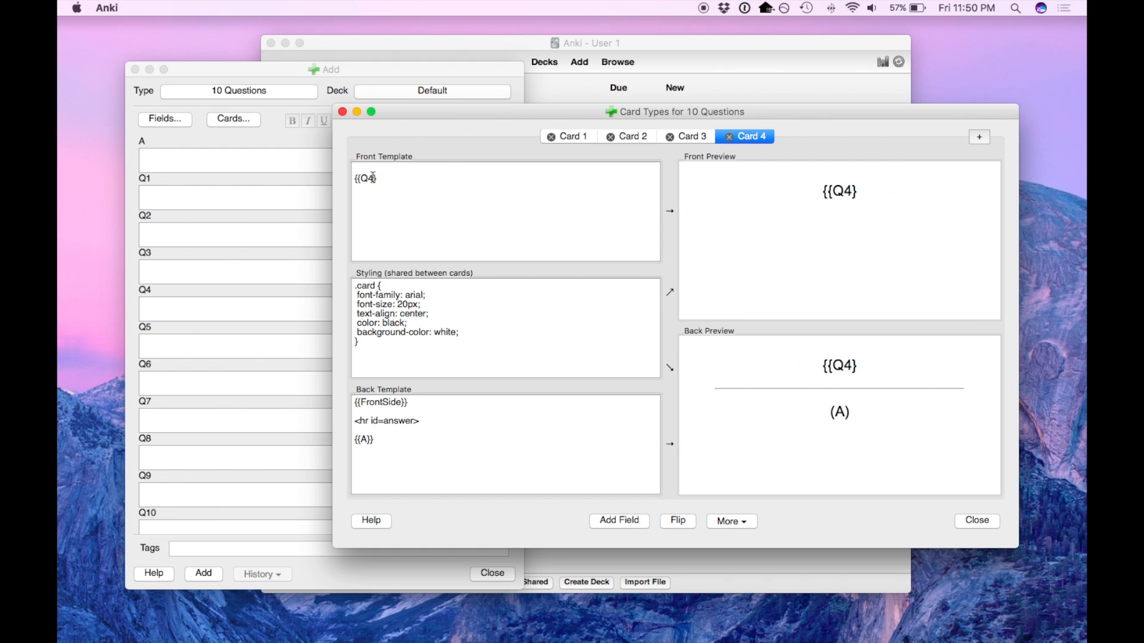
click(979, 136)
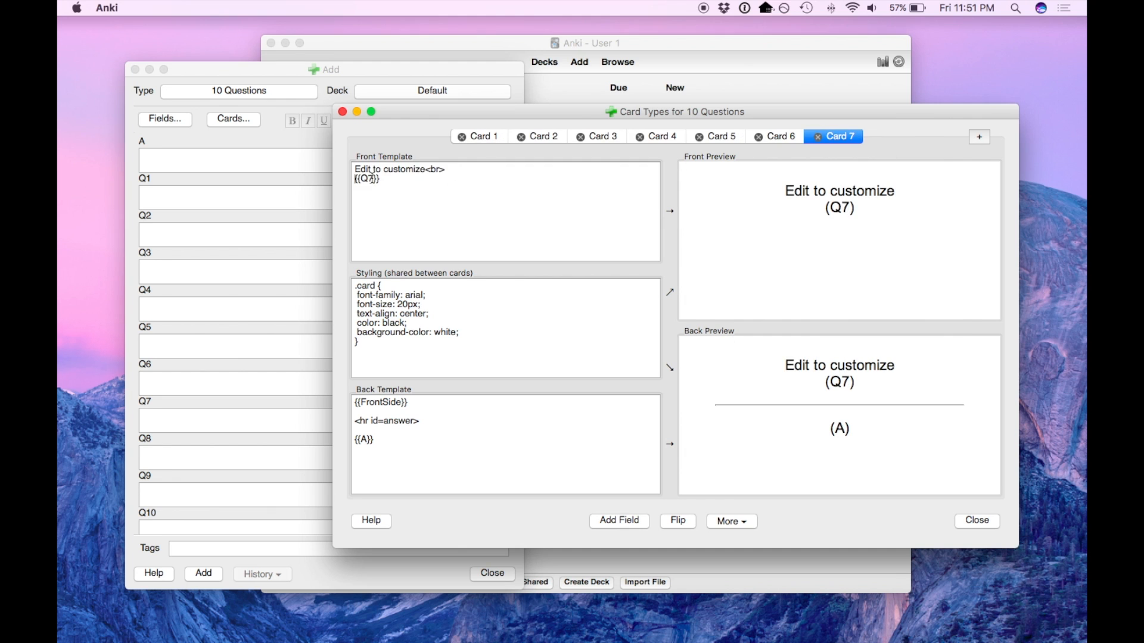
click(979, 136)
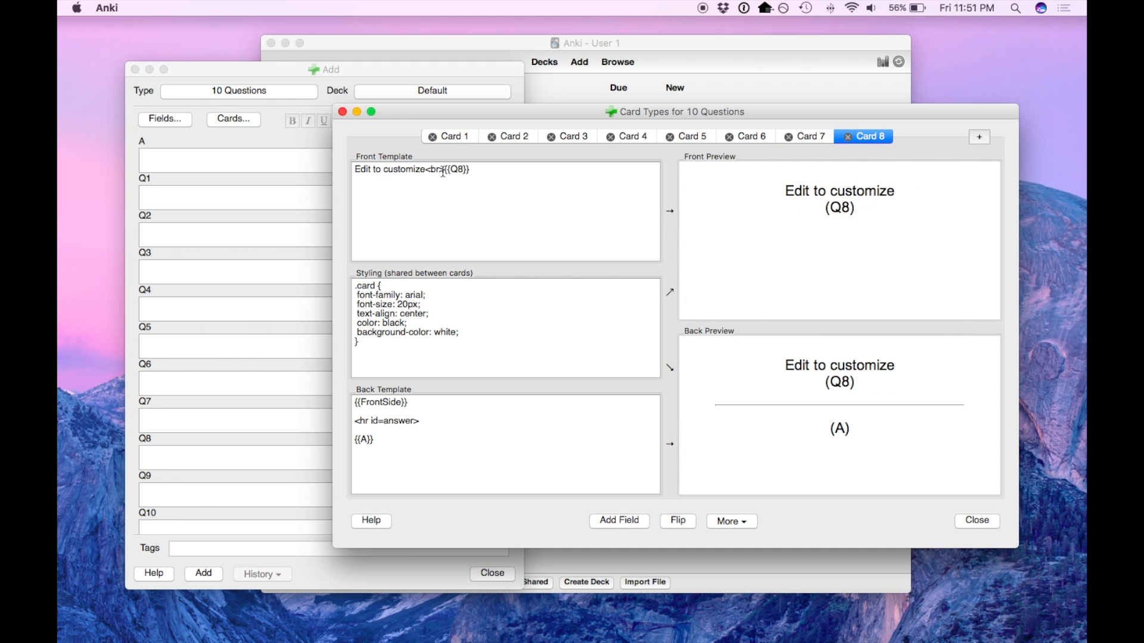
click(979, 136)
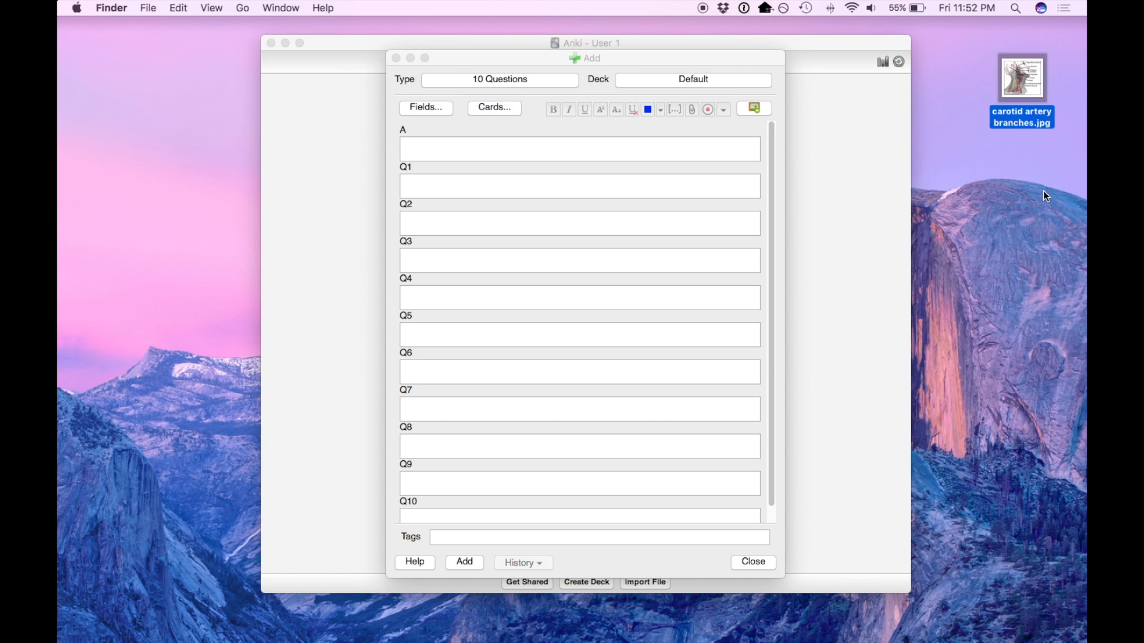
mouse_move(1046, 102)
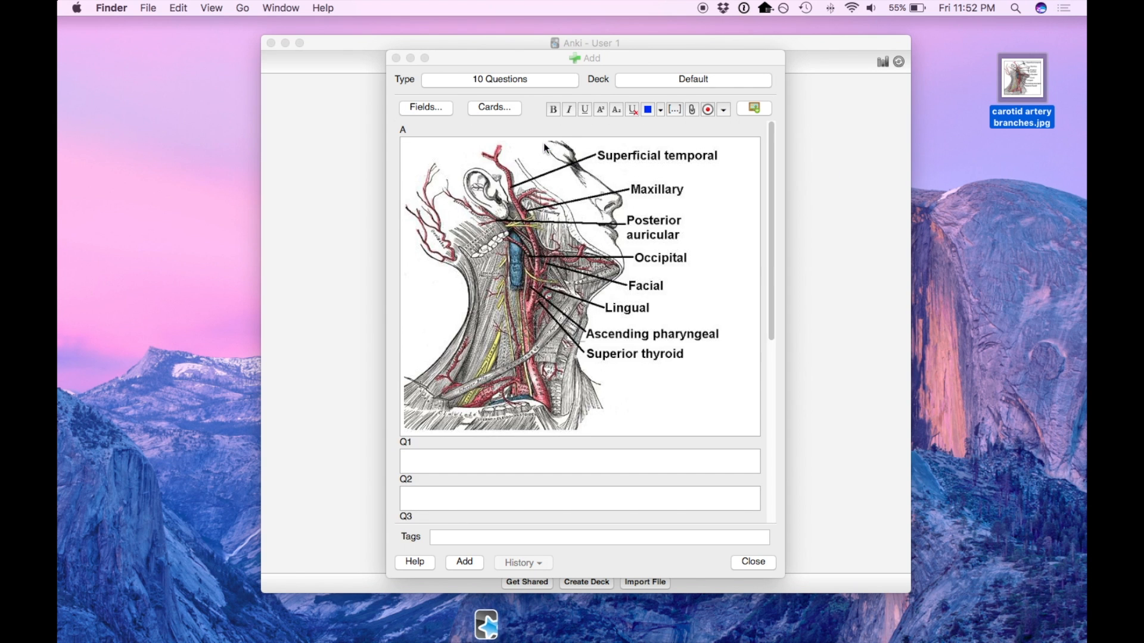
Drop carotid artery branches.jpg into the note's A field.
scroll(down, 3)
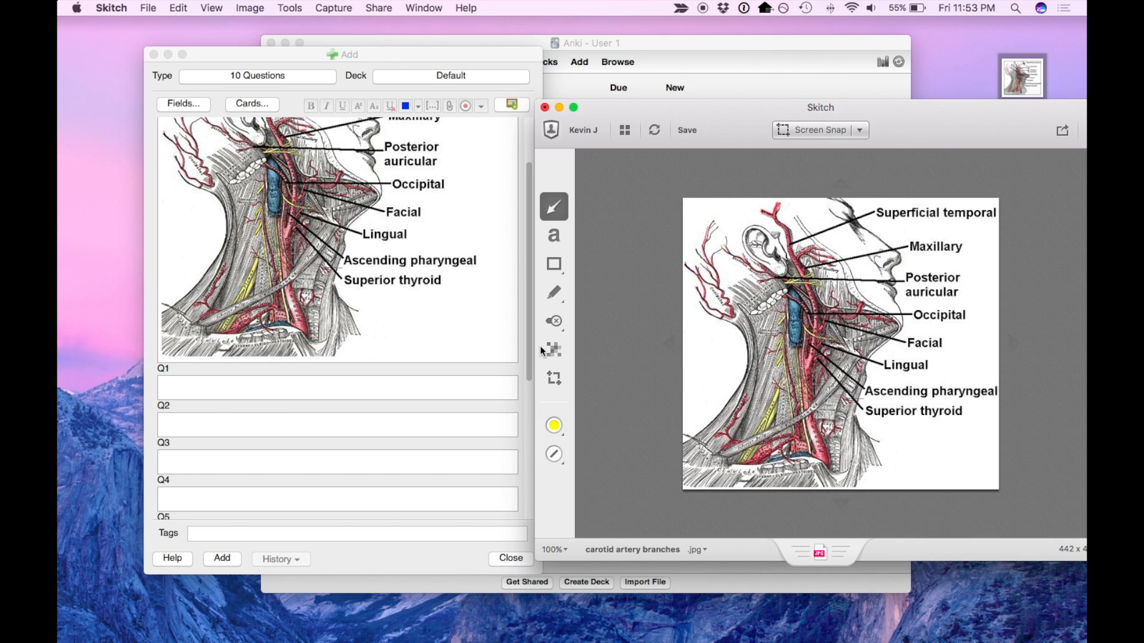
Pixelate one label per diagram copy in Skitch, like Superficial temporal, and drop them into Q fields.
click(553, 348)
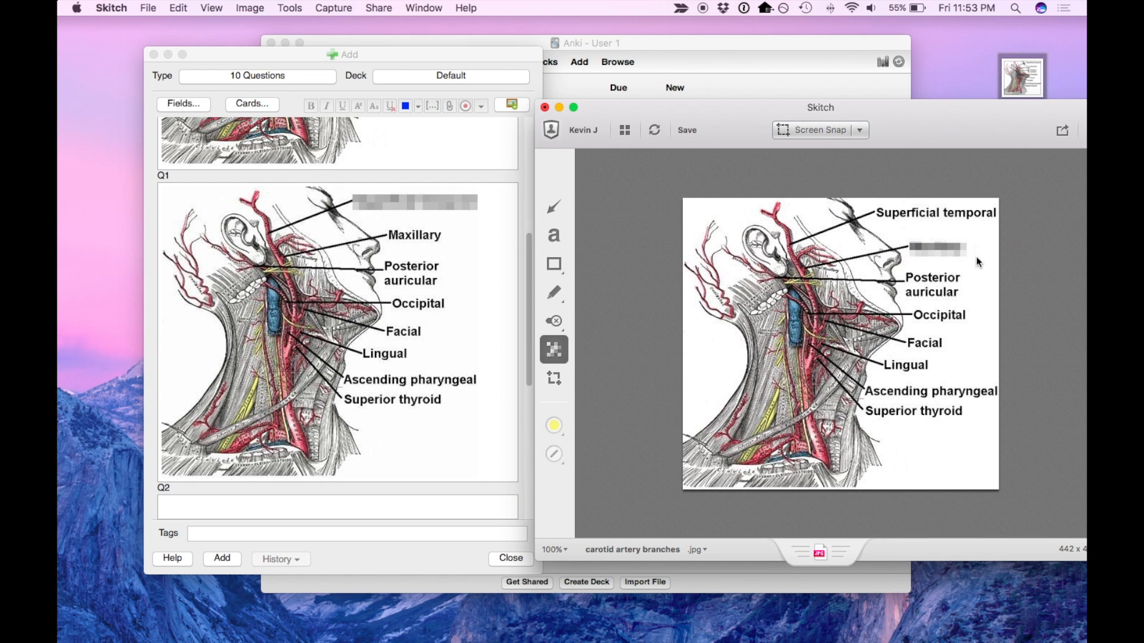
click(221, 558)
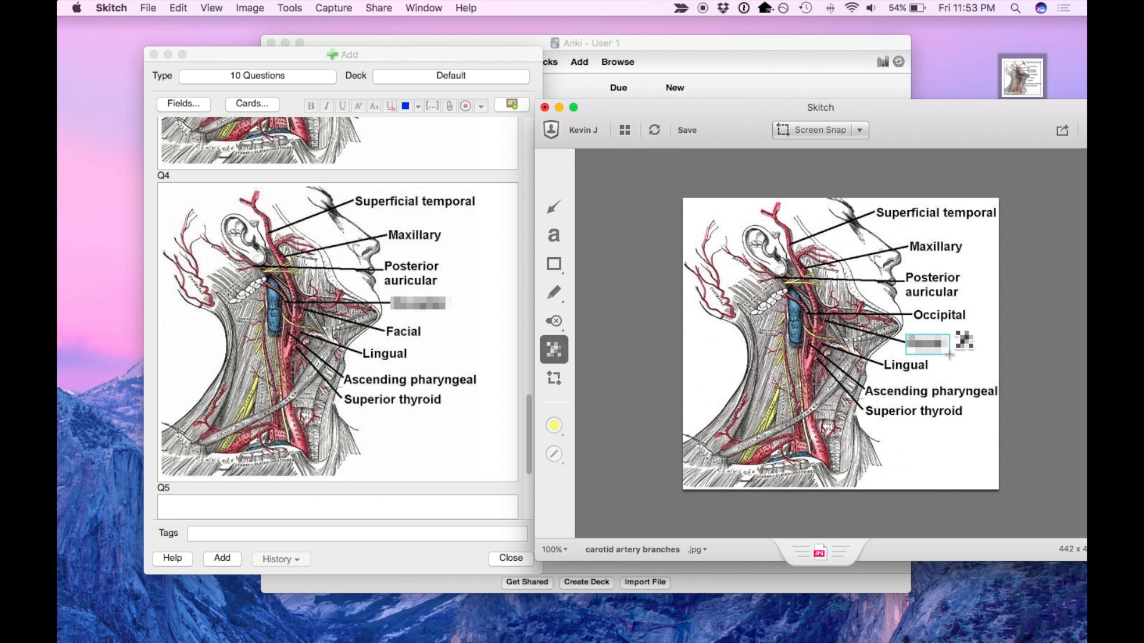
click(221, 558)
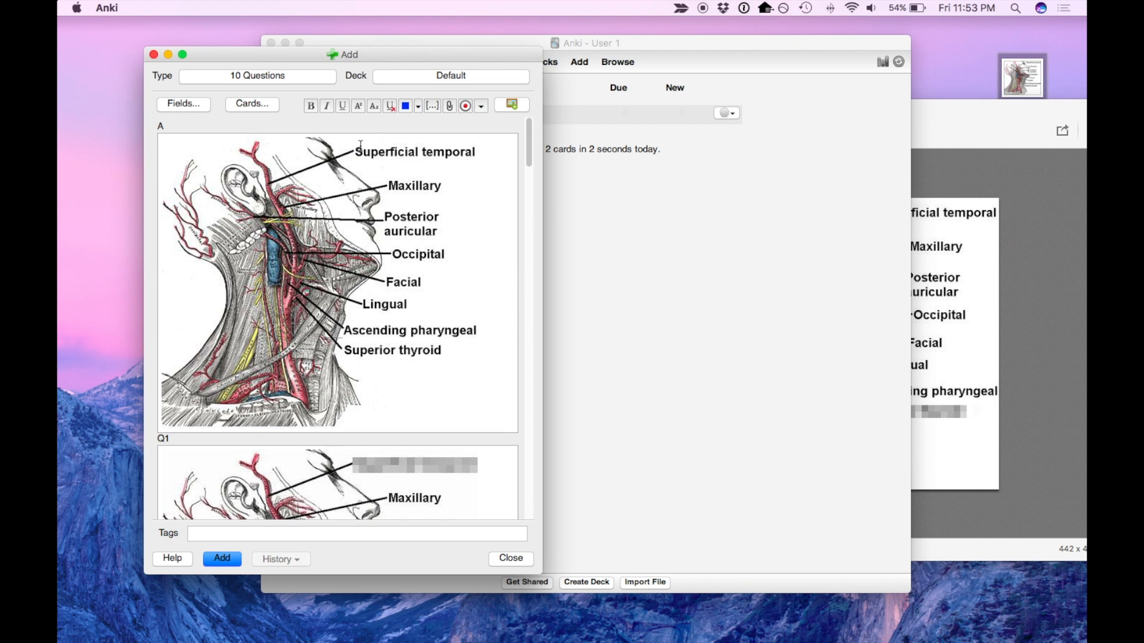
Check the filled question fields, add the note to Default, and close the Add window.
scroll(down, 3)
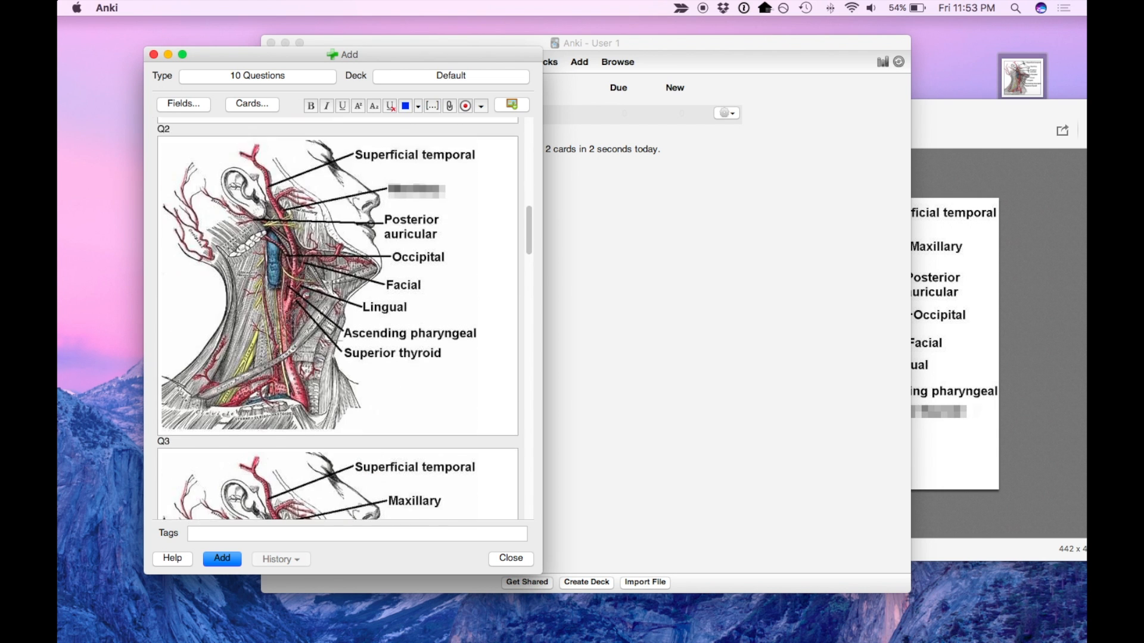
scroll(down, 3)
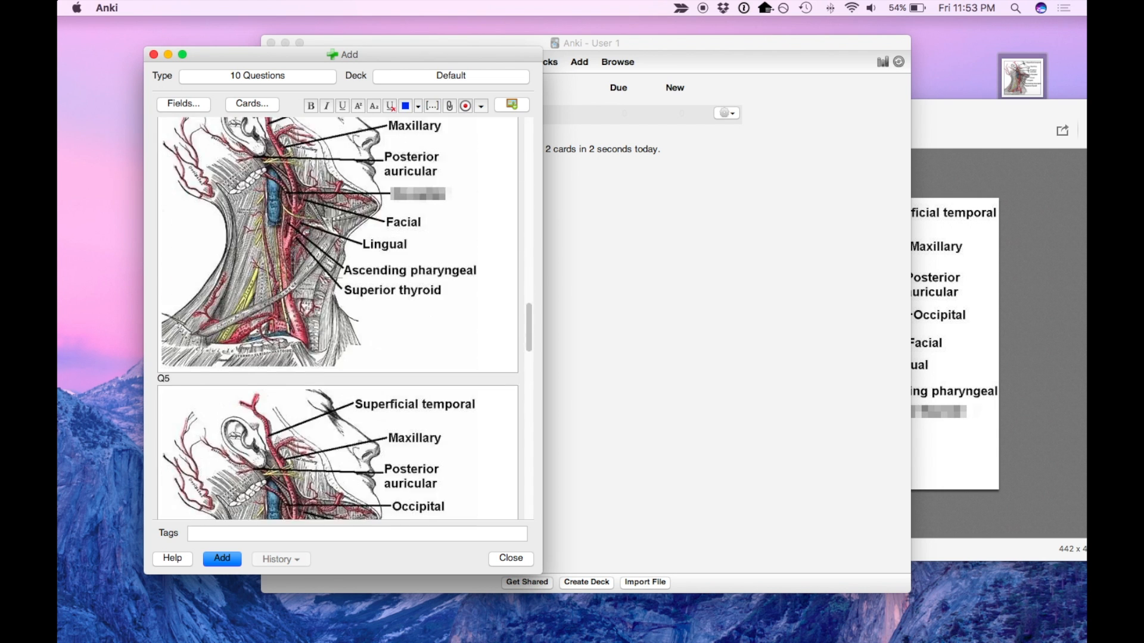
scroll(down, 3)
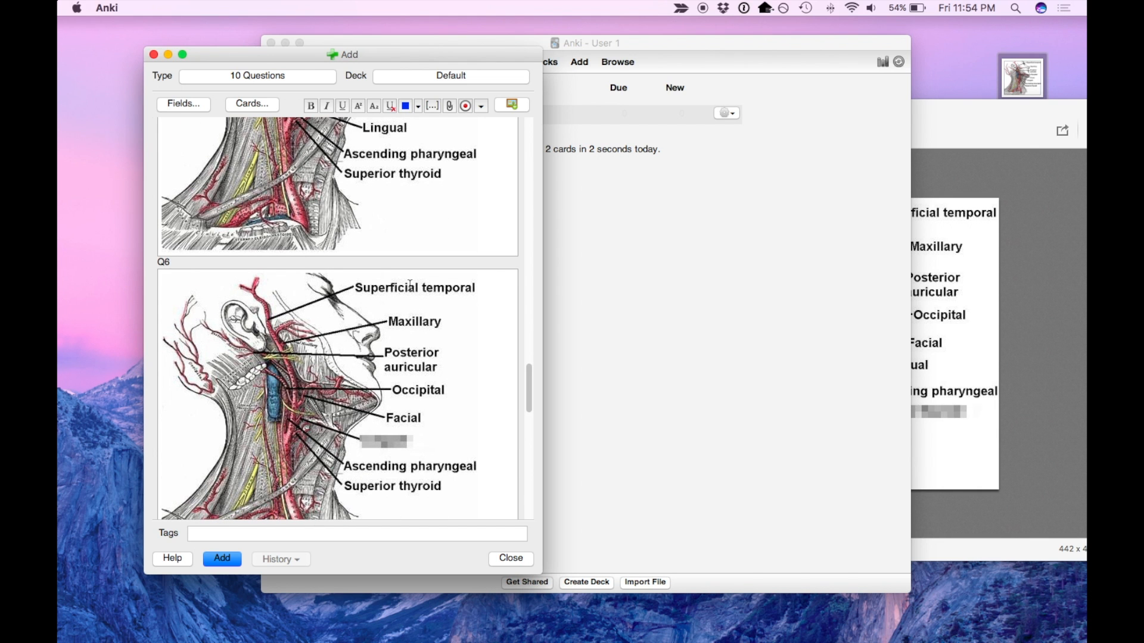
scroll(down, 3)
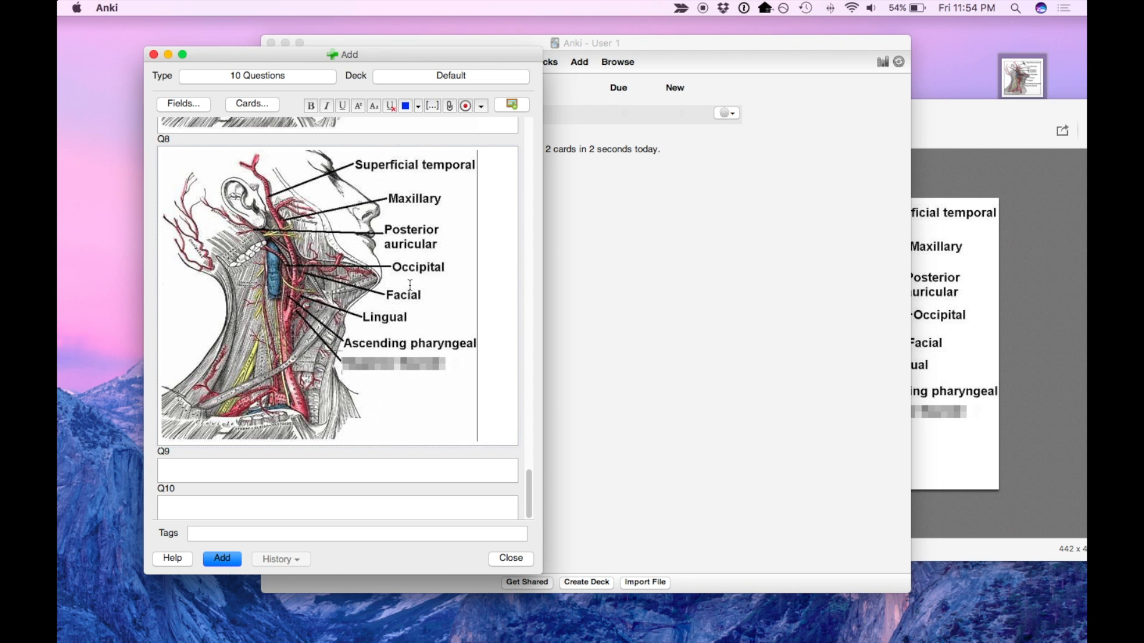
click(355, 533)
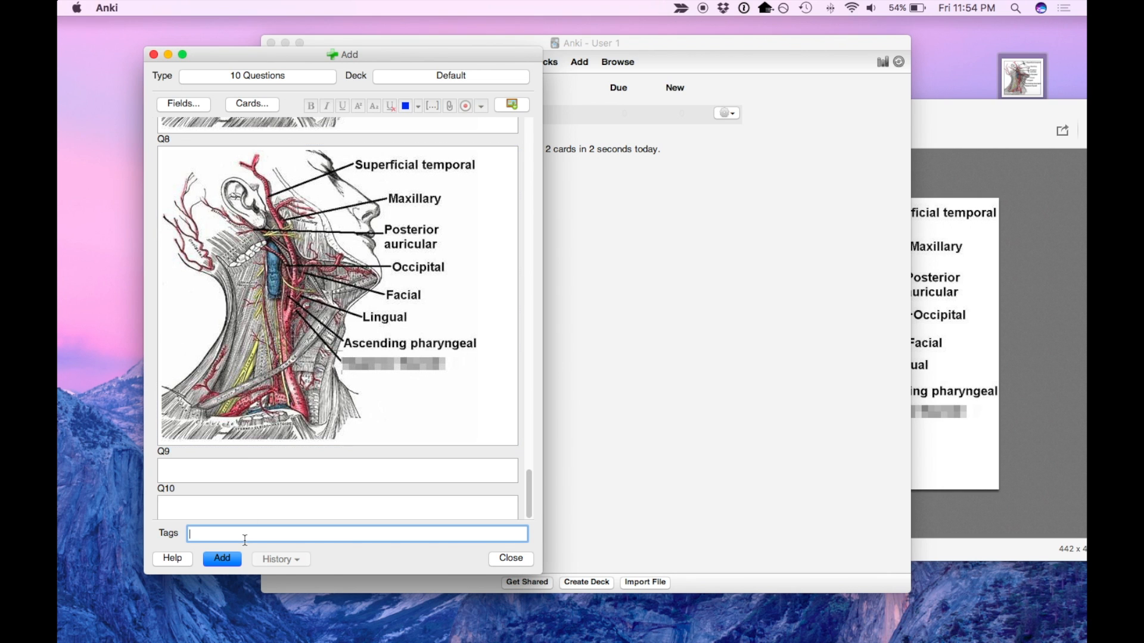
click(221, 558)
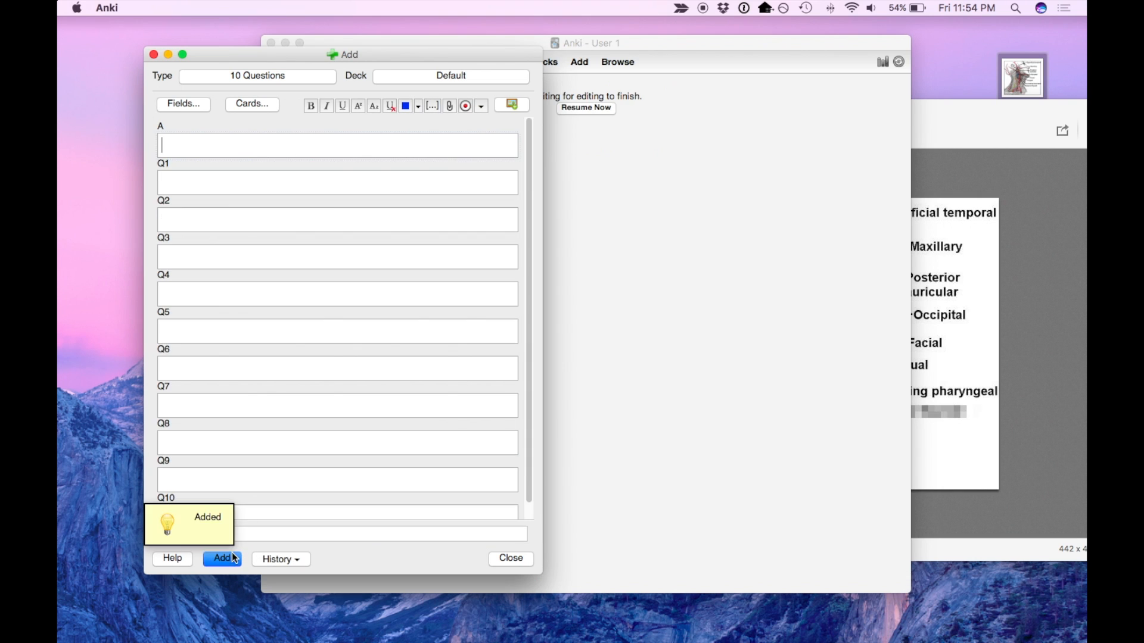
click(510, 559)
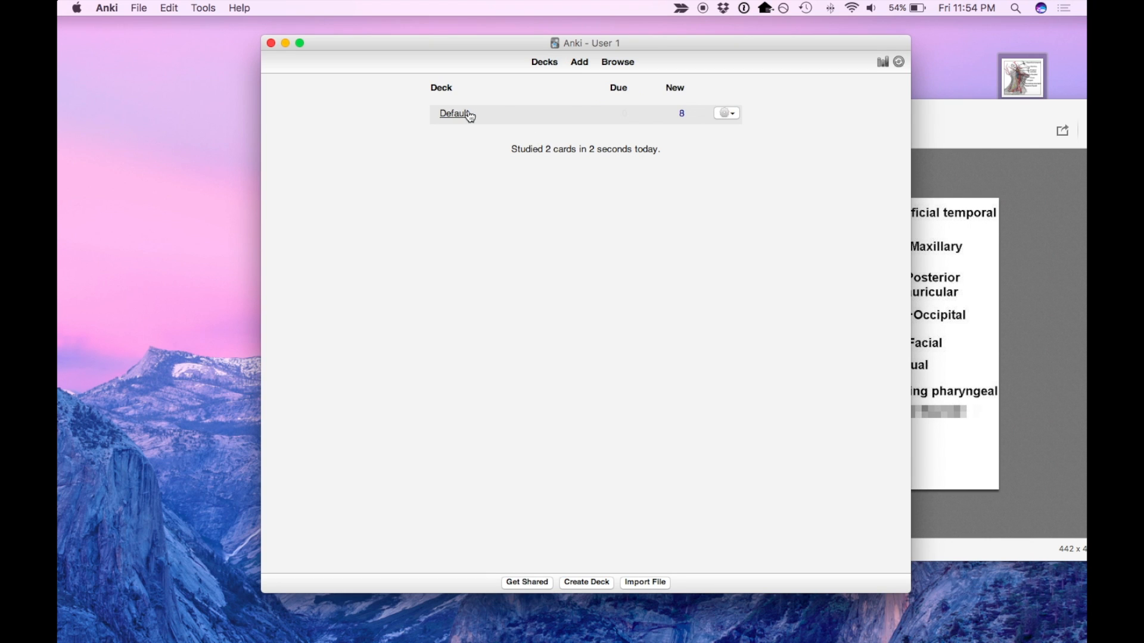
Study the Default deck, revealing a blurred-label card's answer and rating it Good.
click(453, 113)
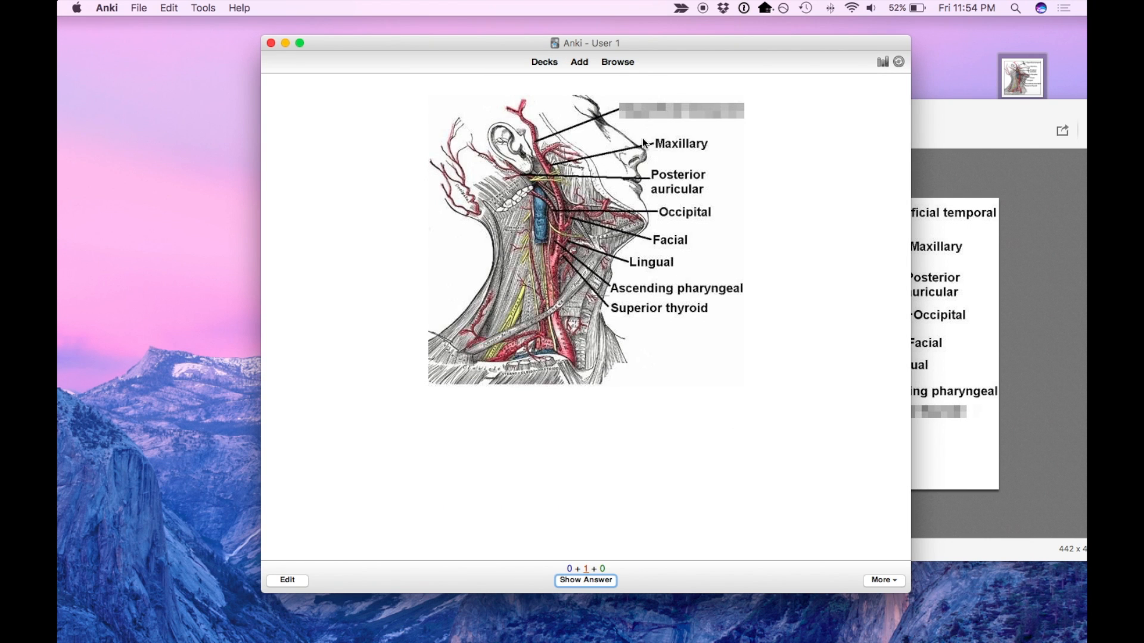
click(585, 580)
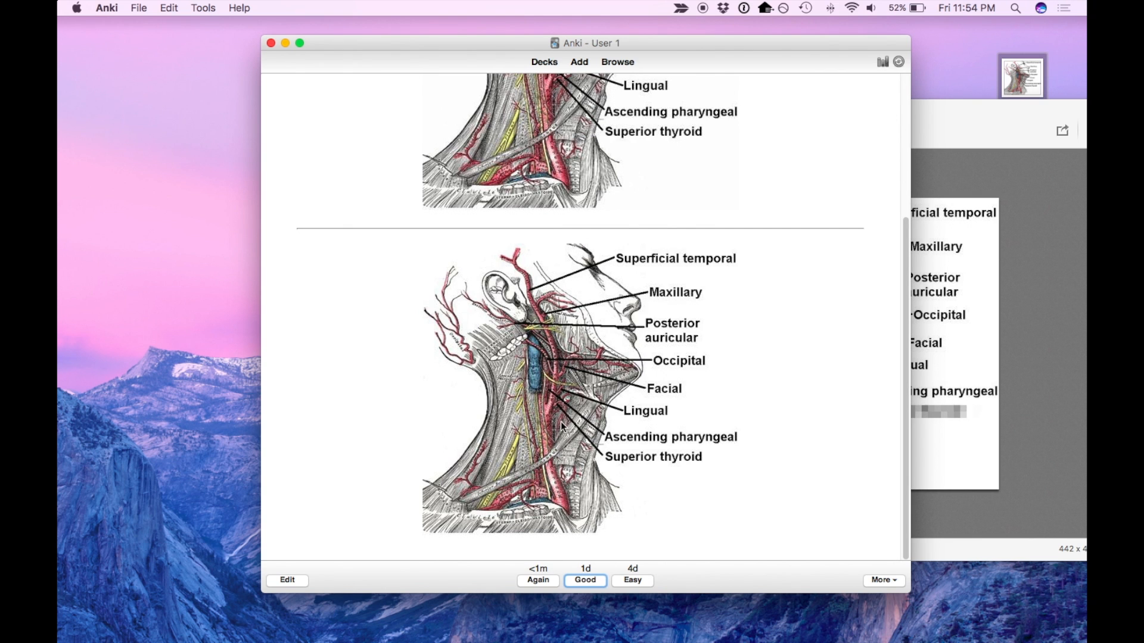
click(585, 581)
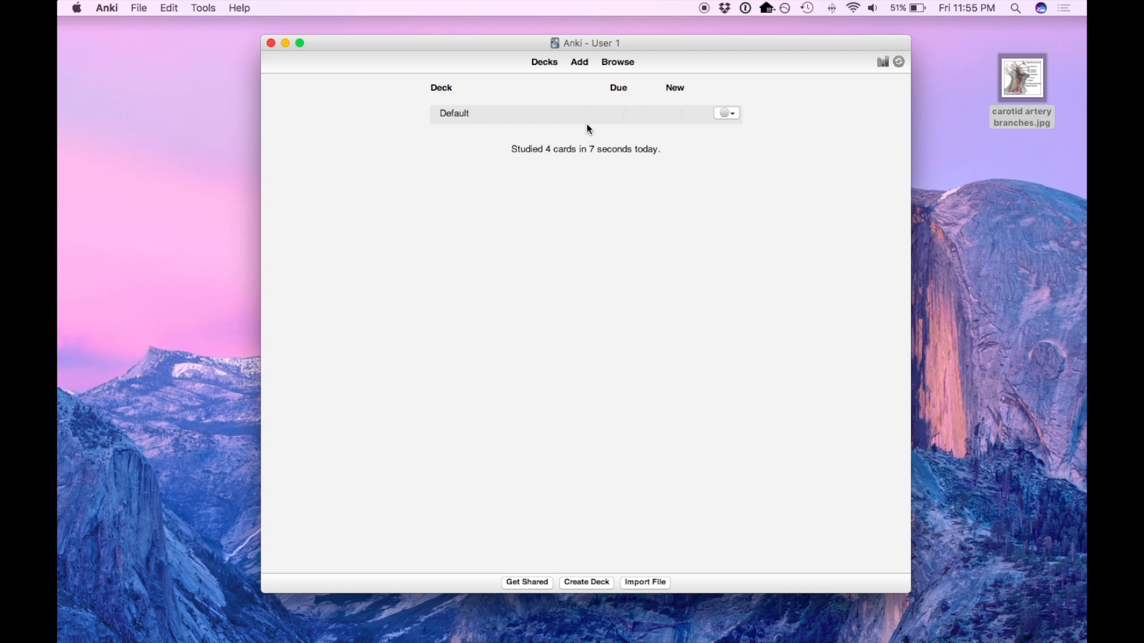
mouse_move(561, 232)
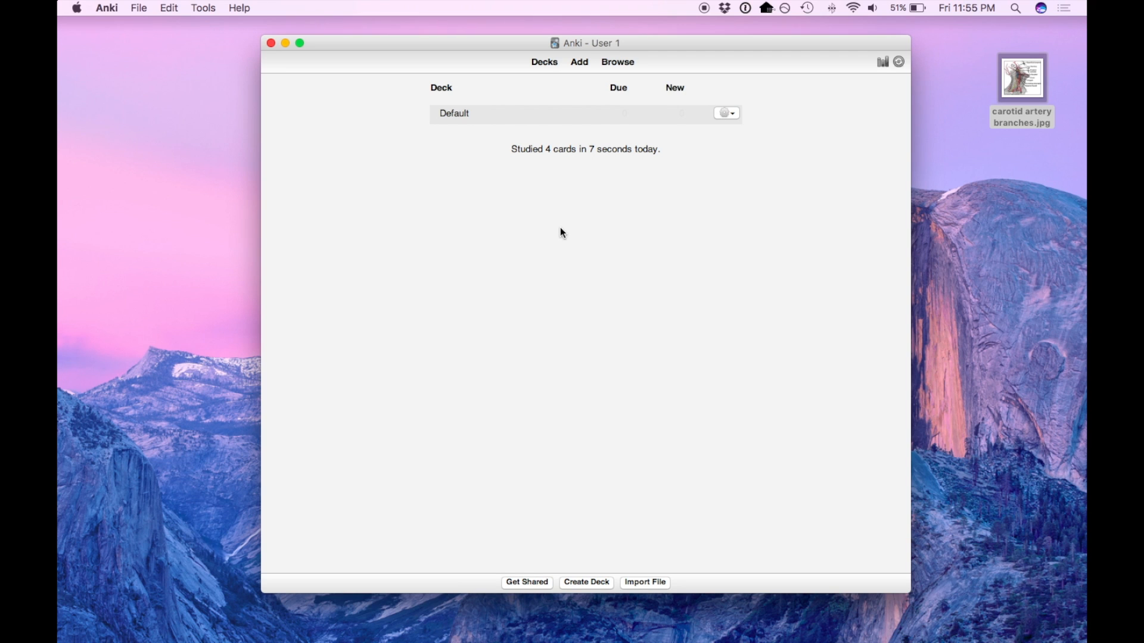